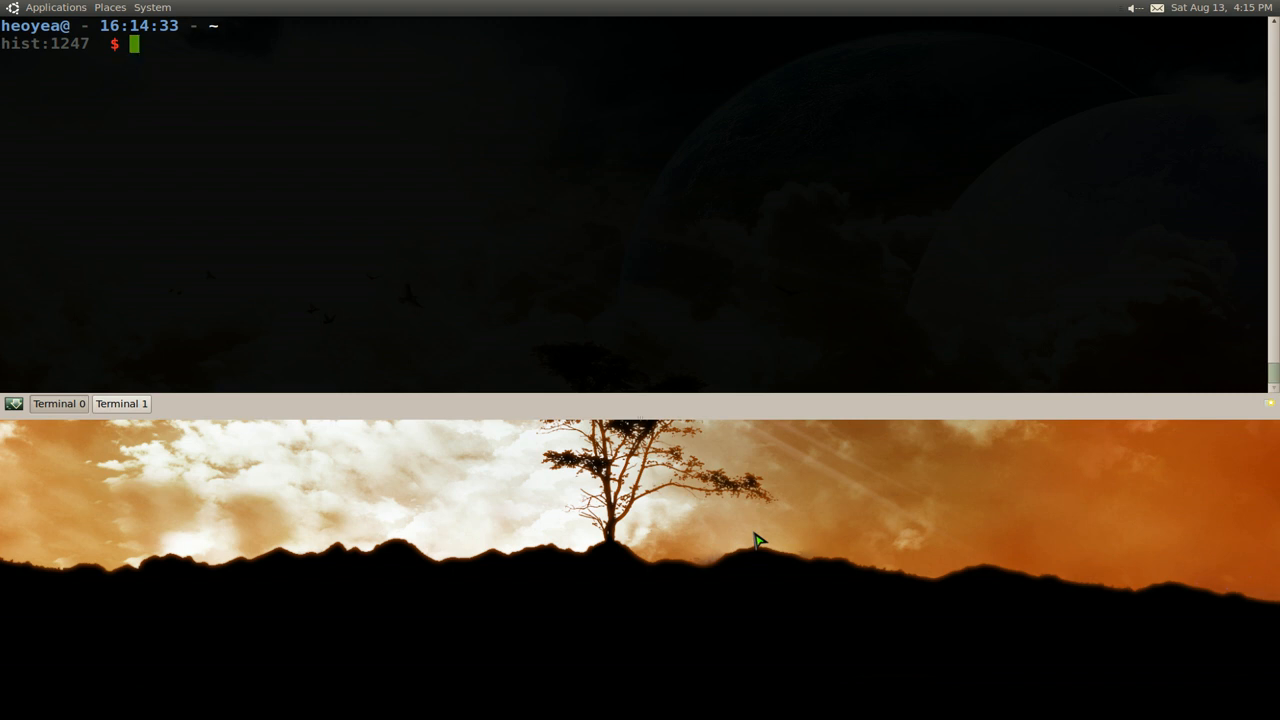
Step: Launch shell-fm and log in as gotbletu
type("shell-fm")
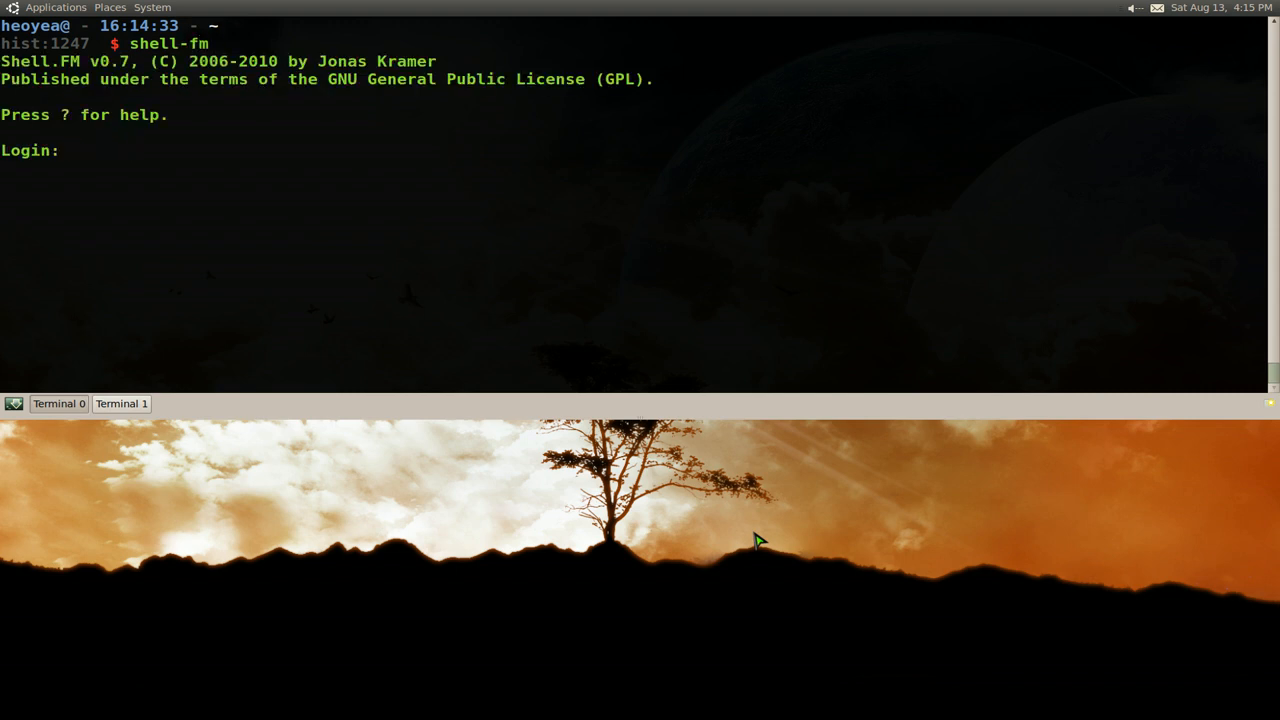
type("gotbletu")
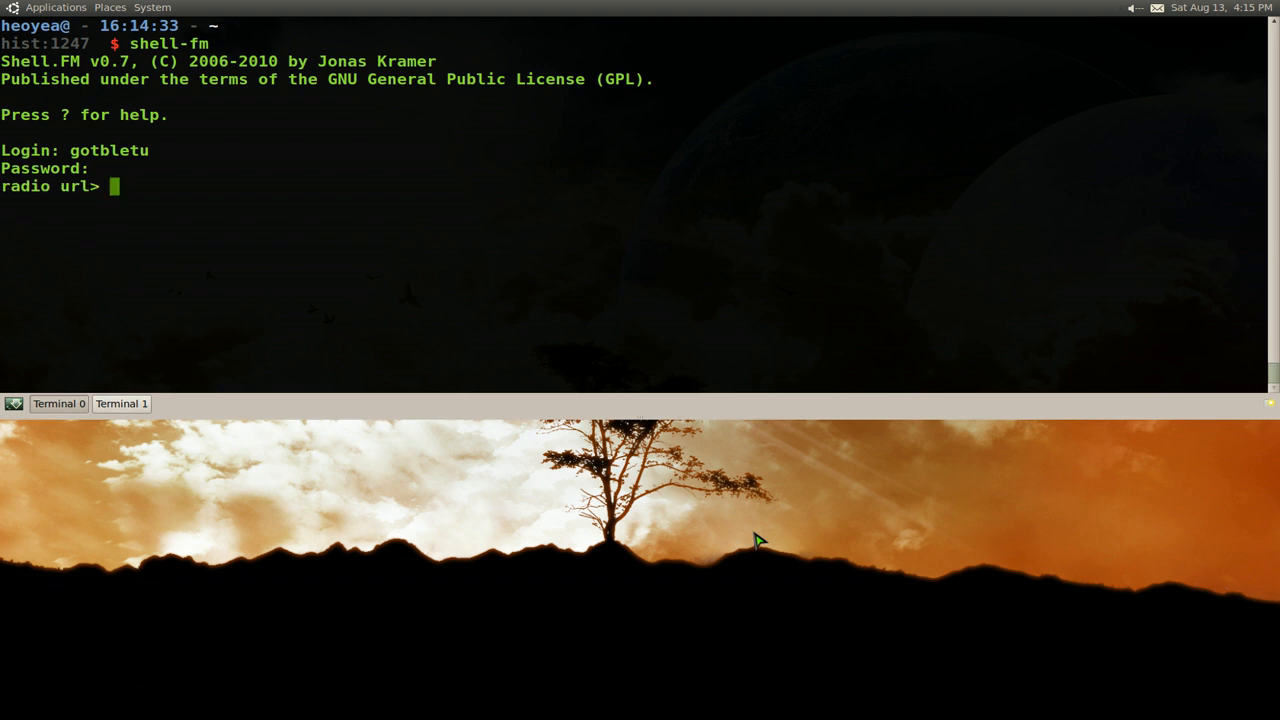
double_click(48, 187)
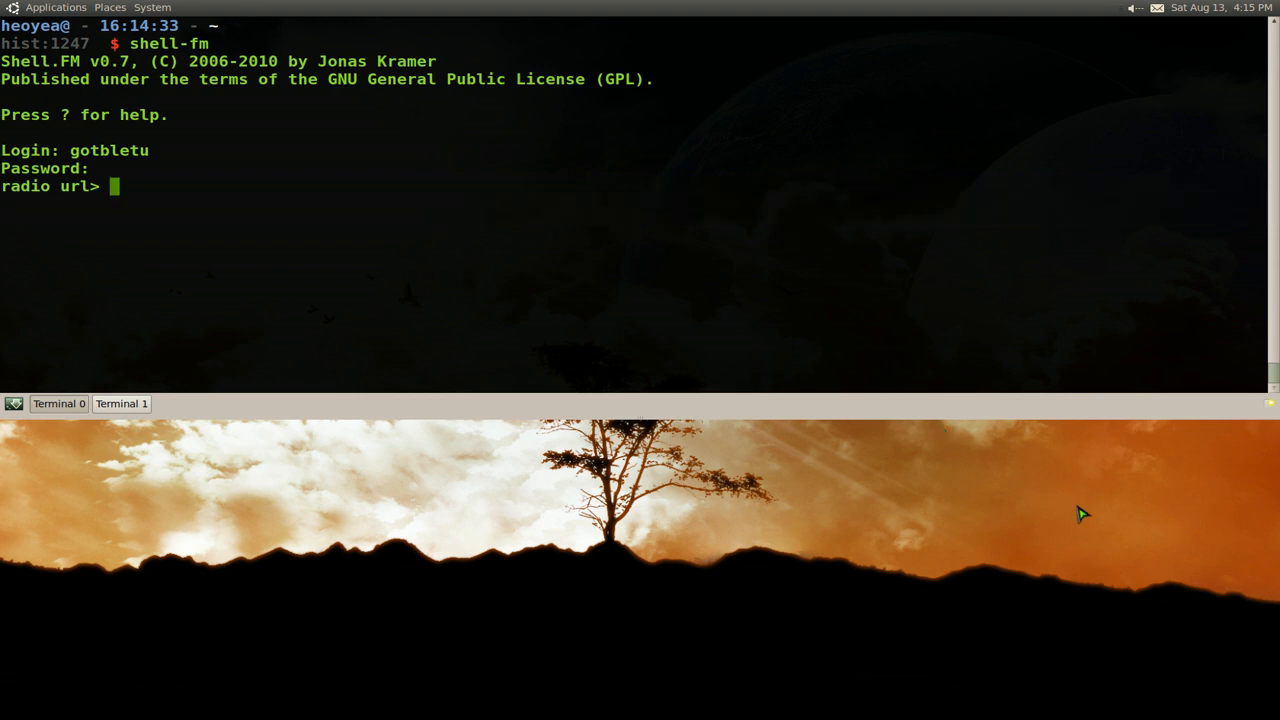
Step: Start Dido artist radio by entering lastfm://artist/dido at the station prompt
type("las")
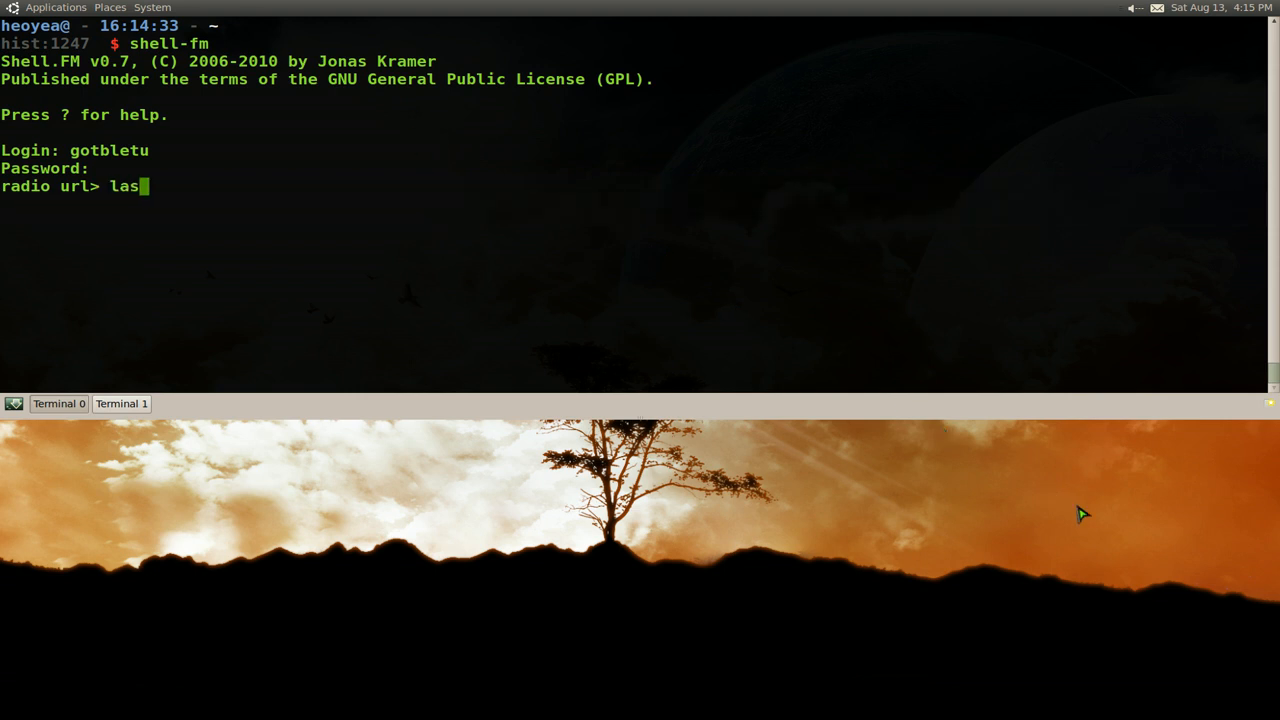
type("tfm:")
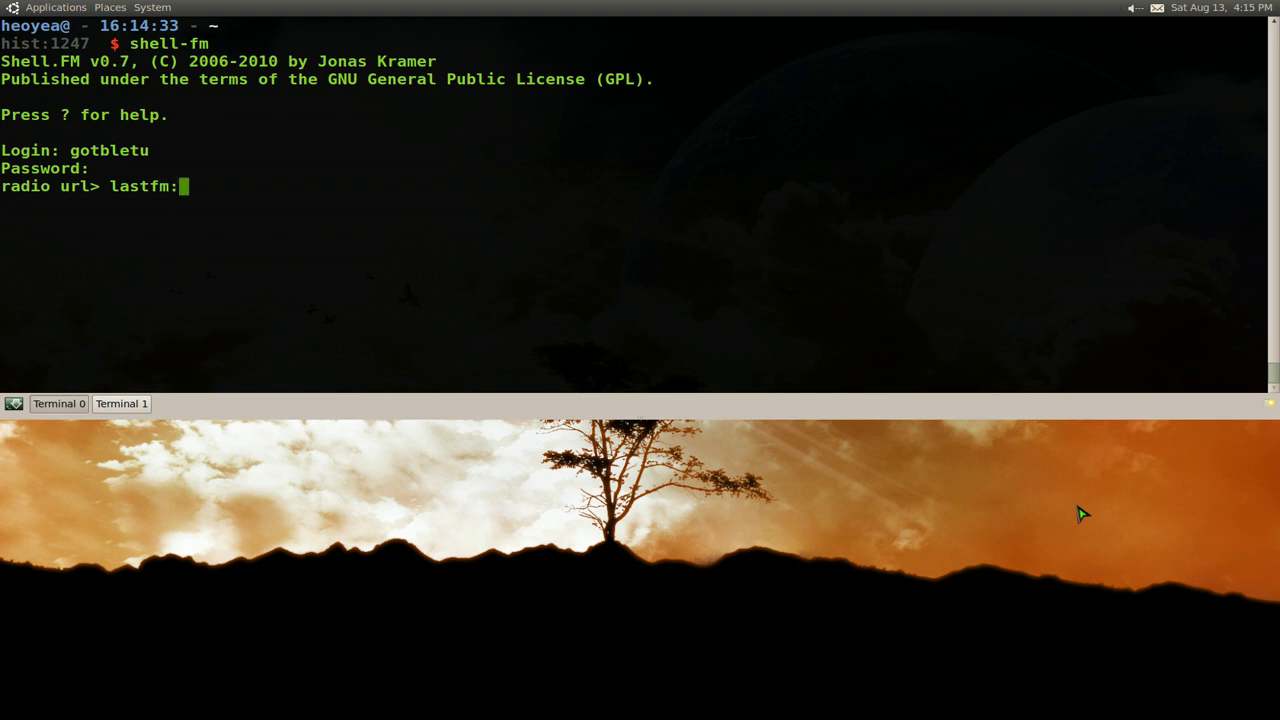
type("//")
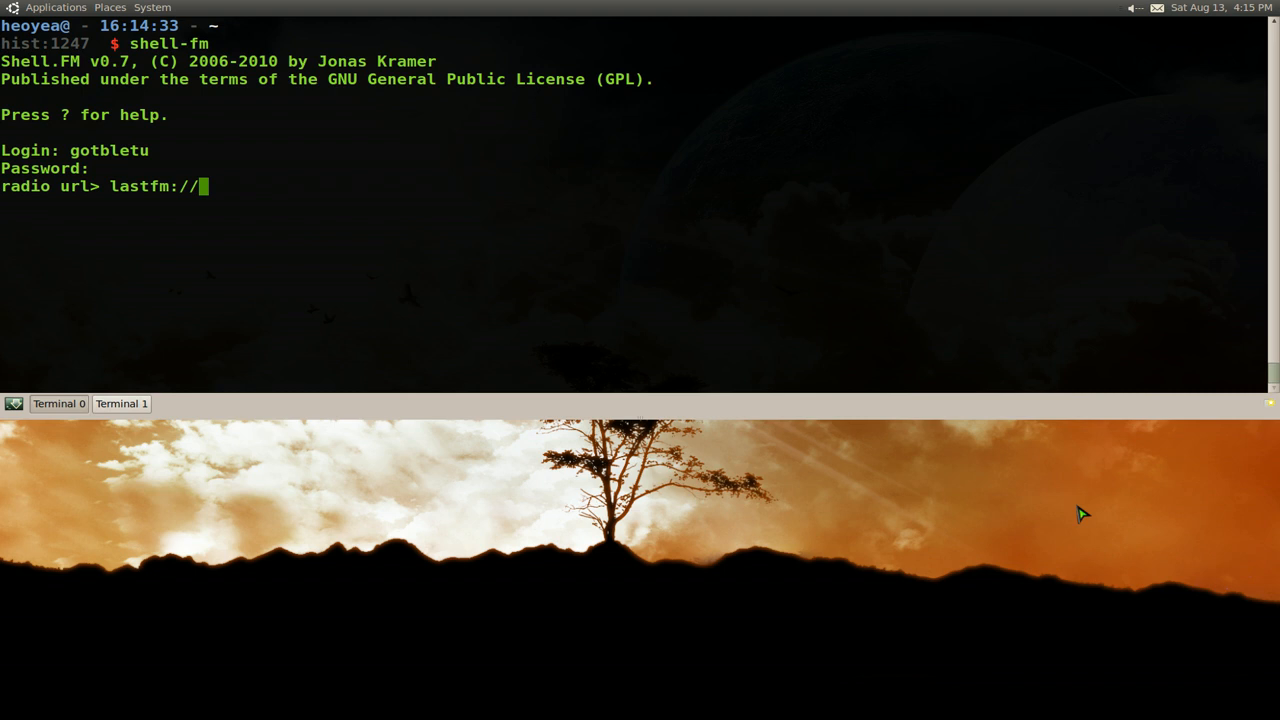
type("artist")
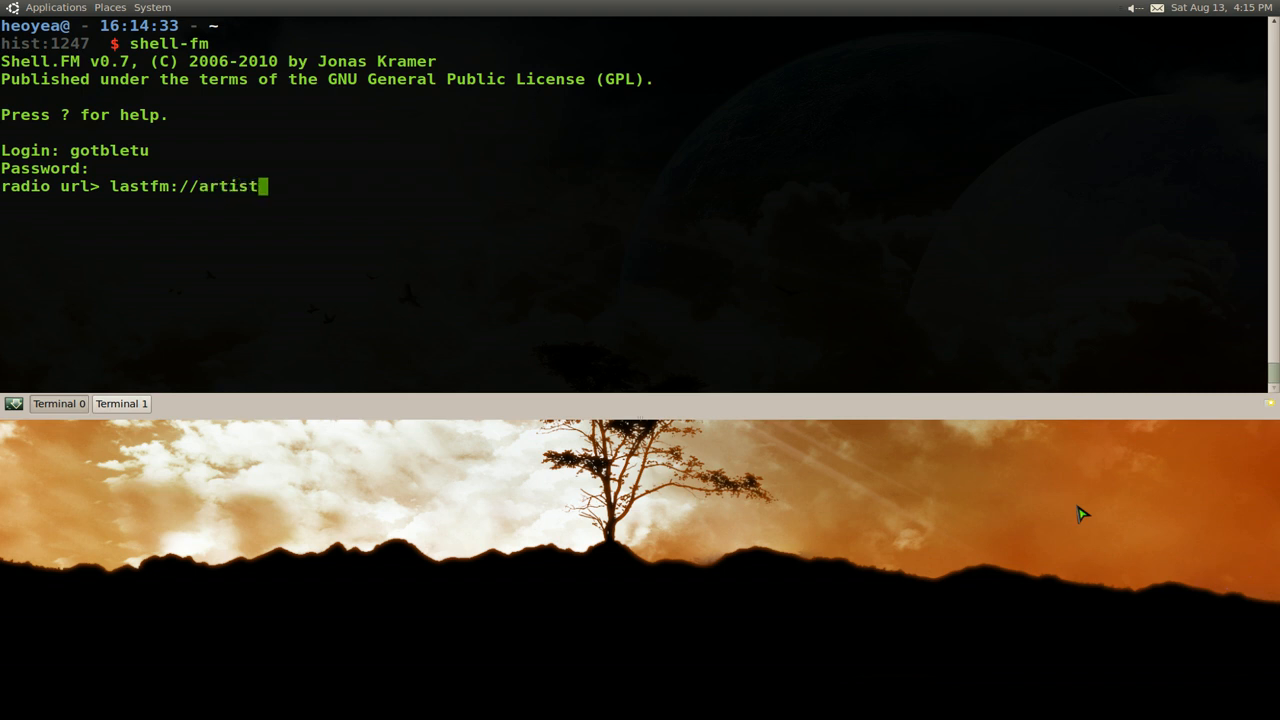
type("/")
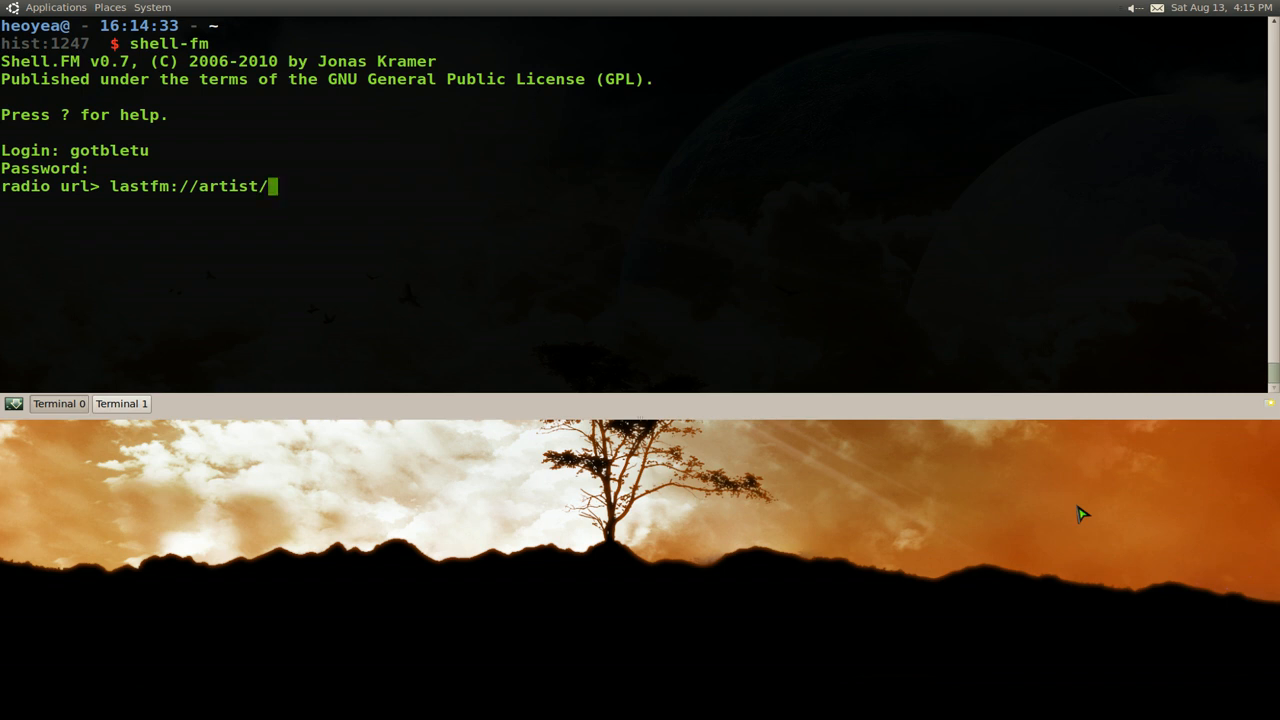
type("dido")
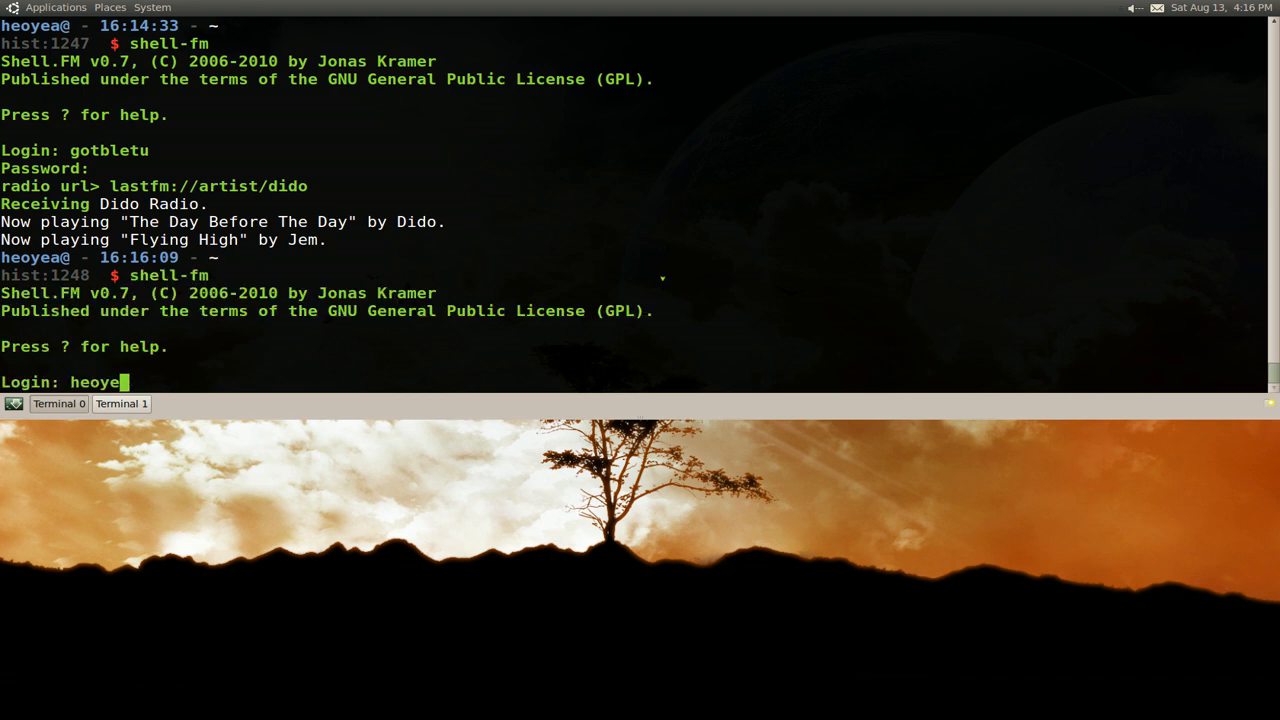
Step: Log in as gotbletu and enter lastfm://tag/rap as the station address
type("gotbletu")
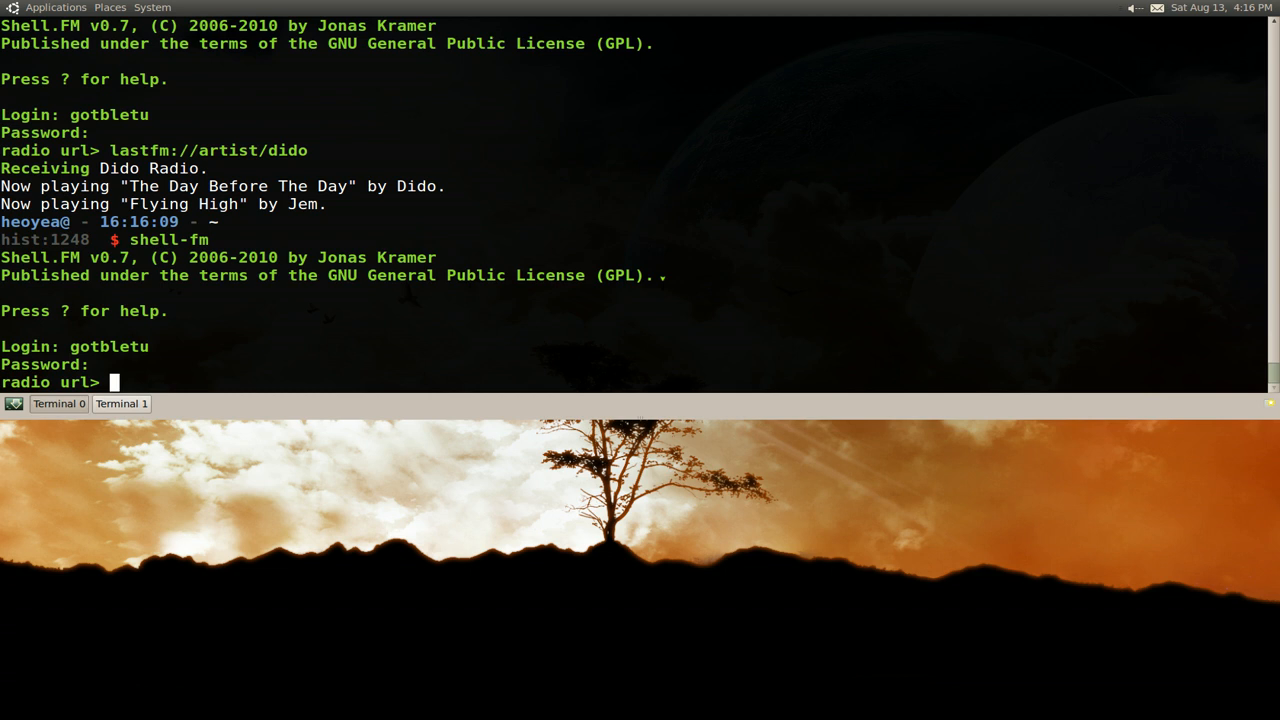
type("las")
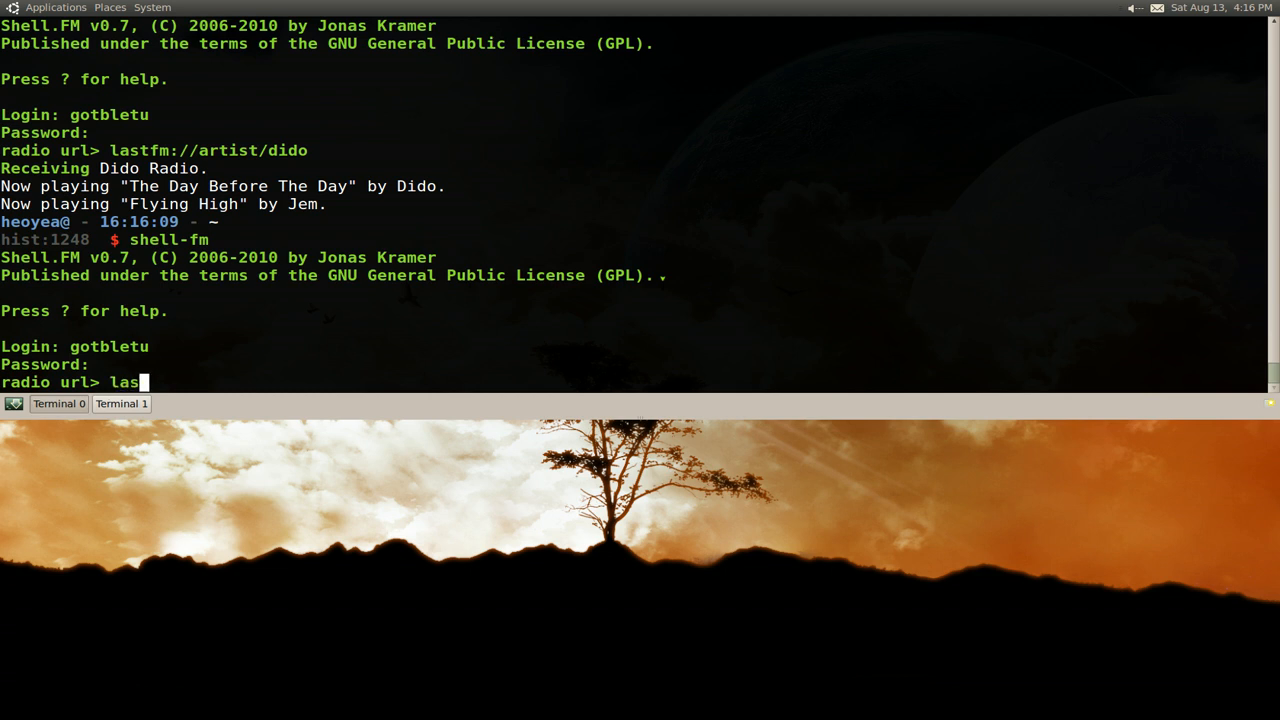
type("tfm:")
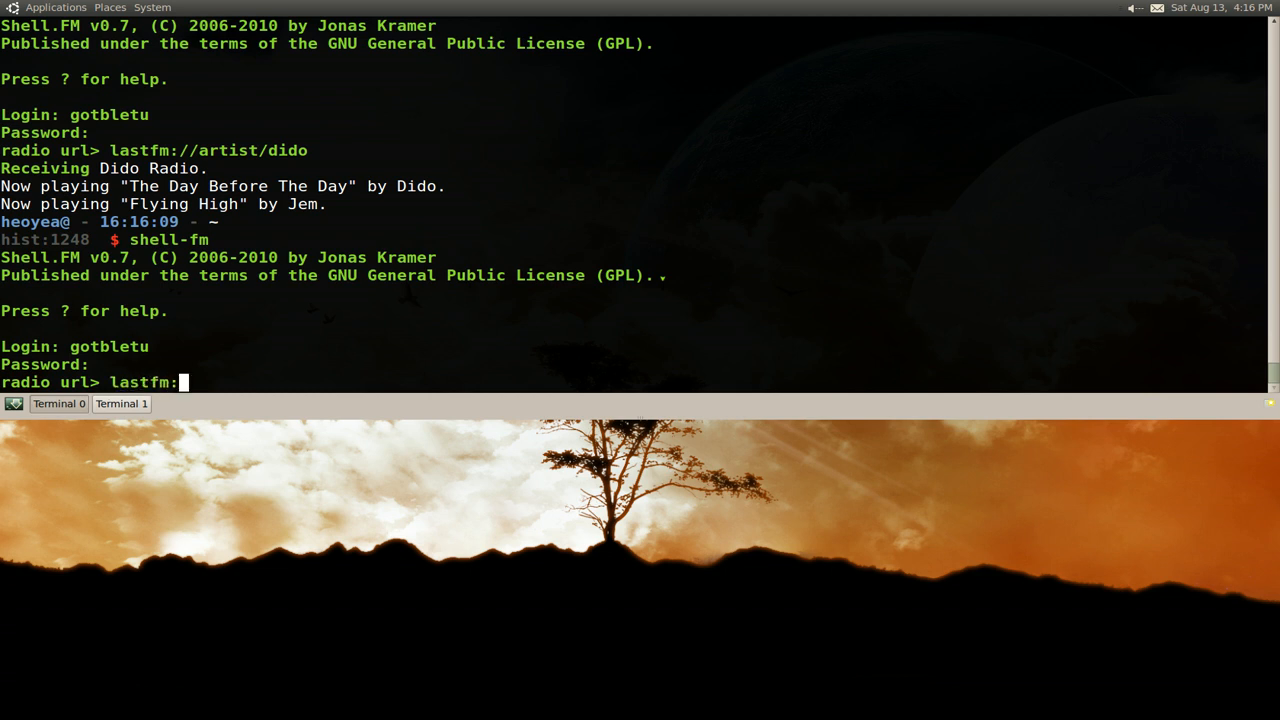
type("//tag")
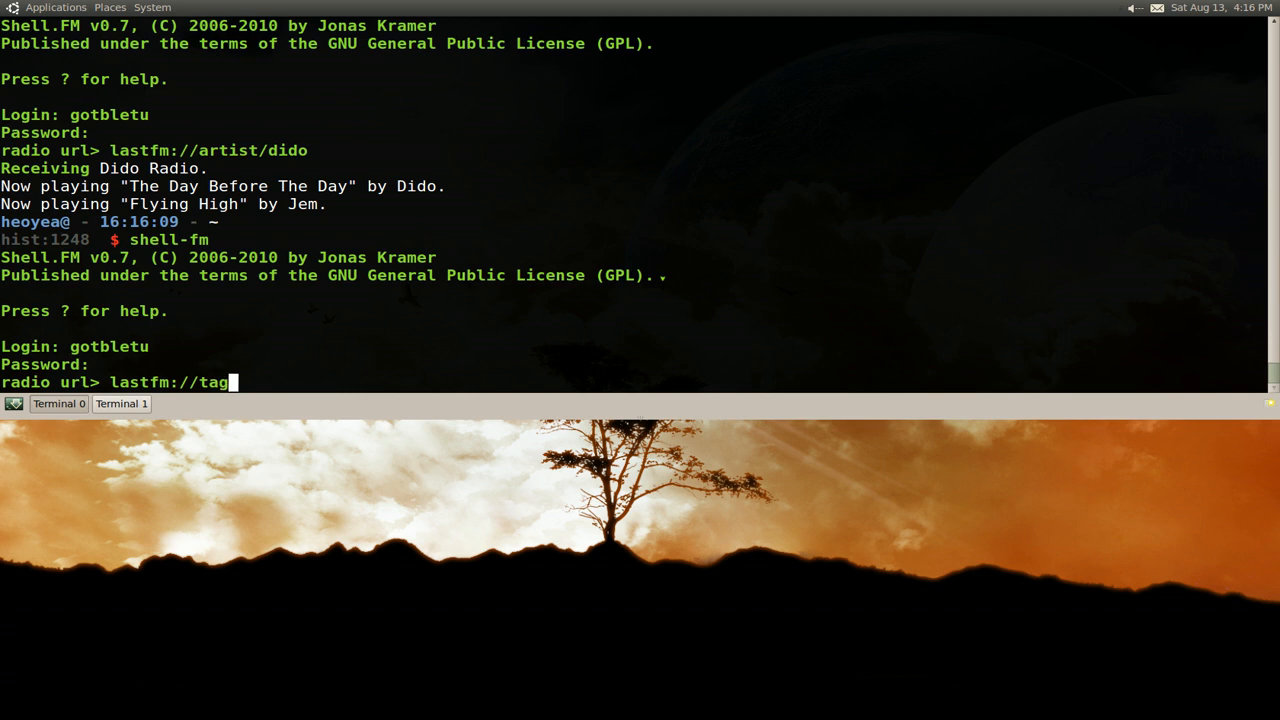
type("/")
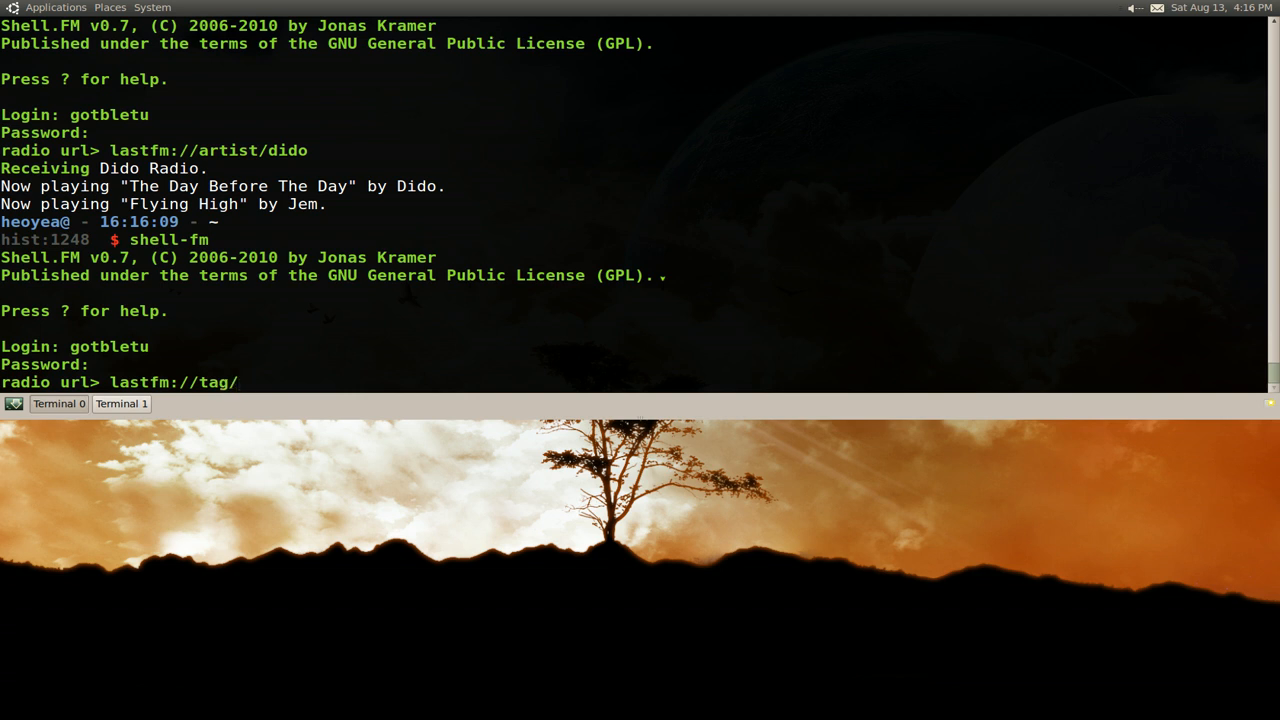
type("rap")
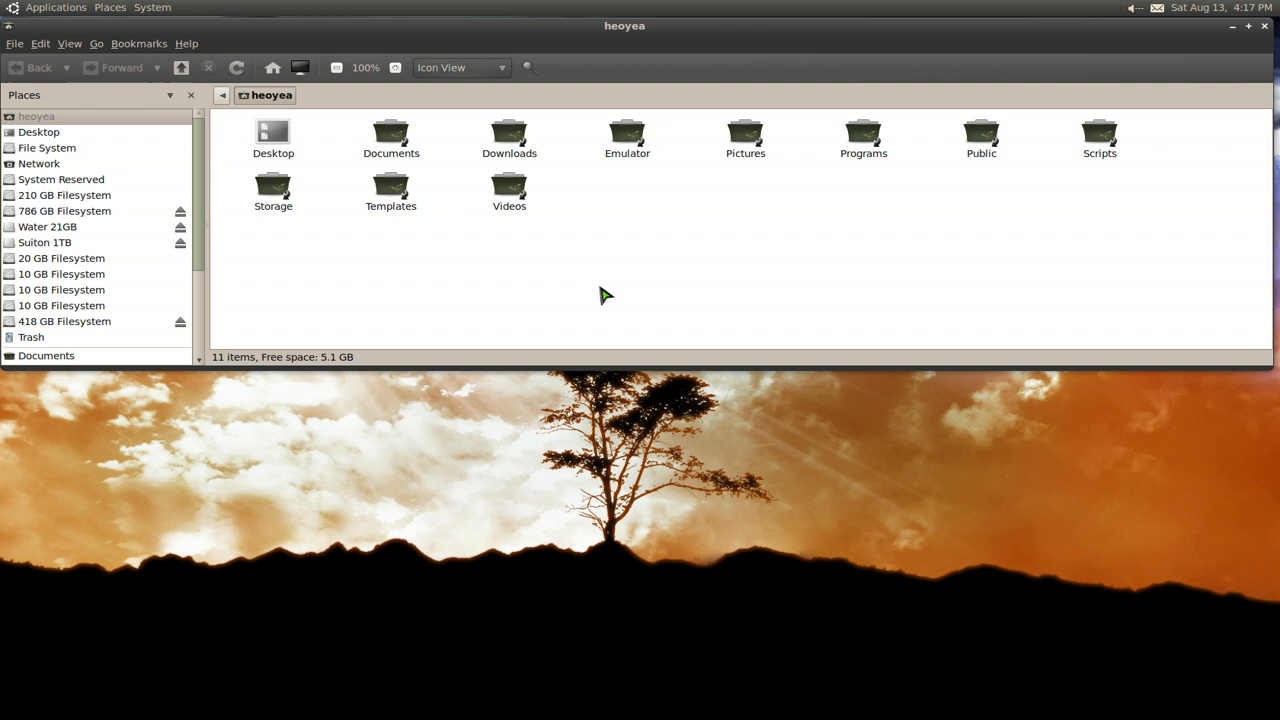
Step: Reveal hidden files, open .shell-fm, and add an empty file named shell-fm.rc
key("ctrl+h")
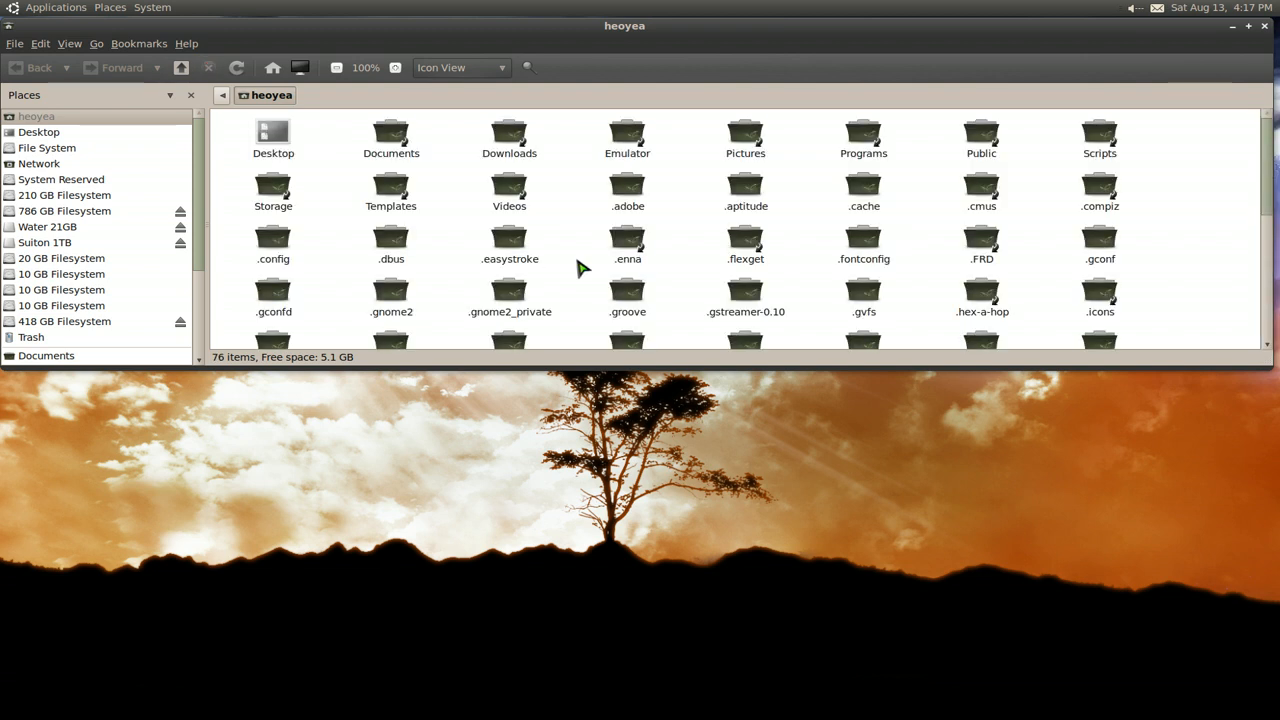
type(".sh")
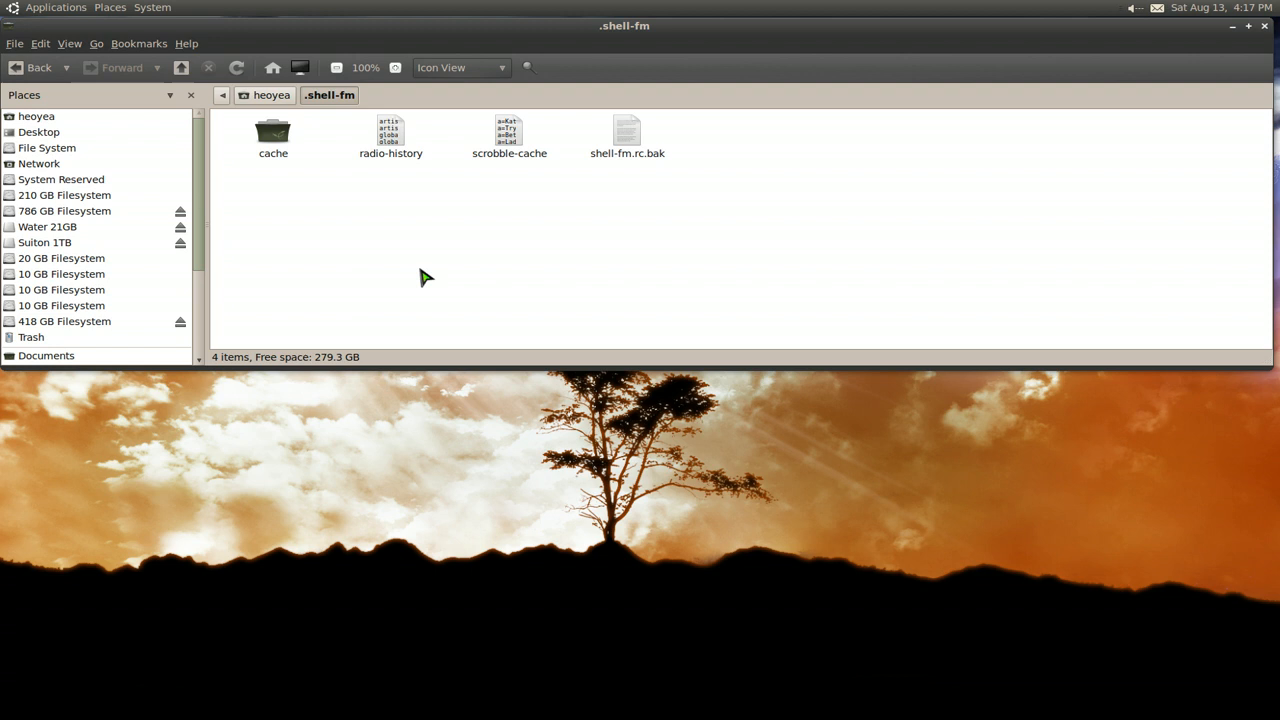
mouse_move(405, 268)
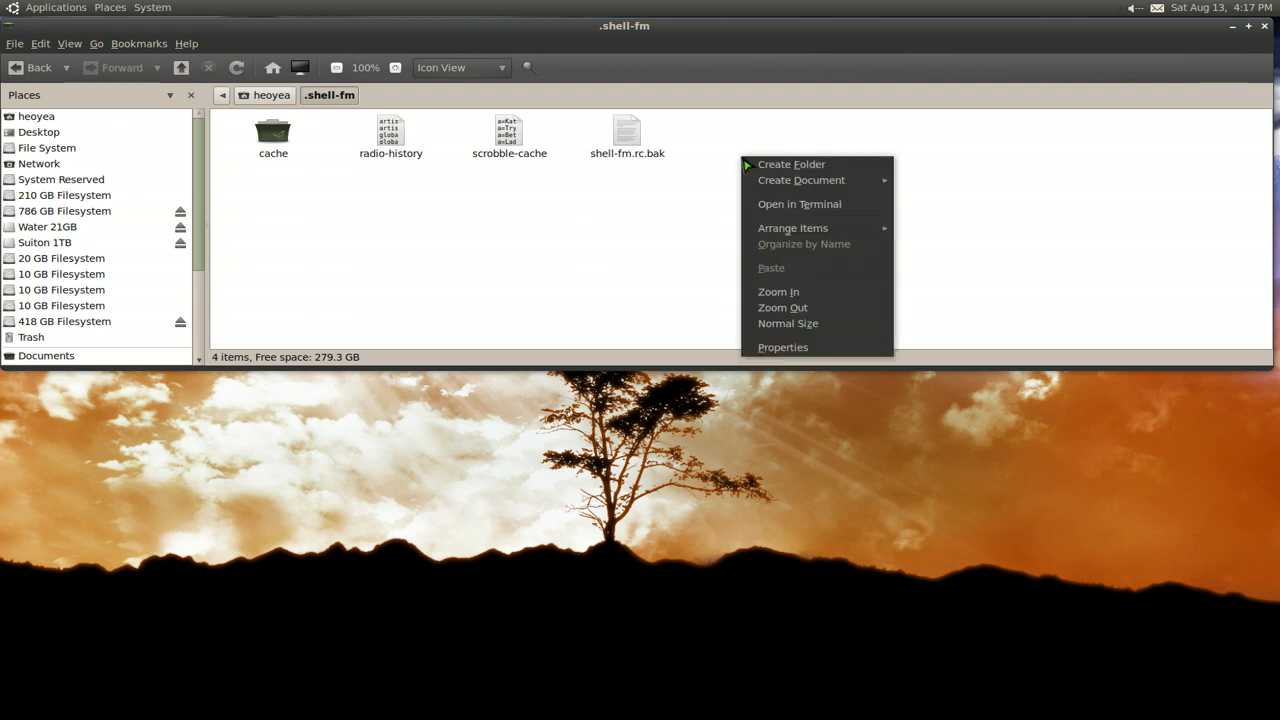
mouse_move(778, 185)
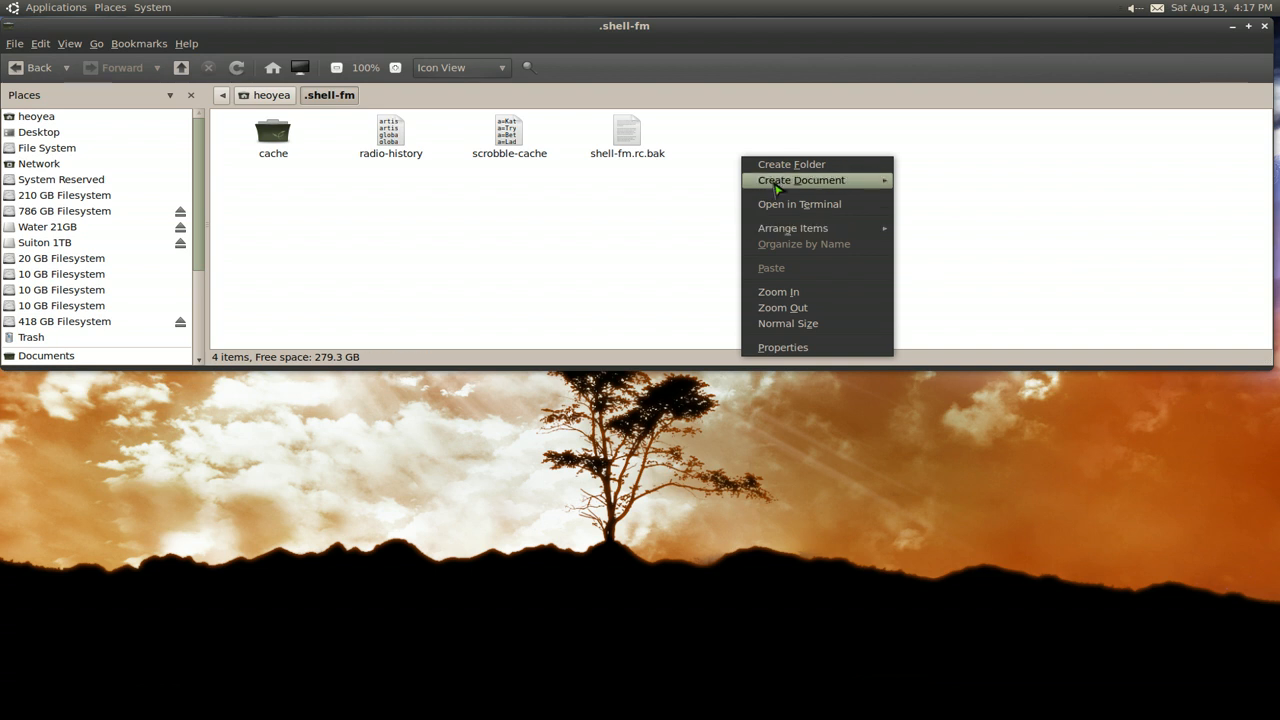
mouse_move(801, 180)
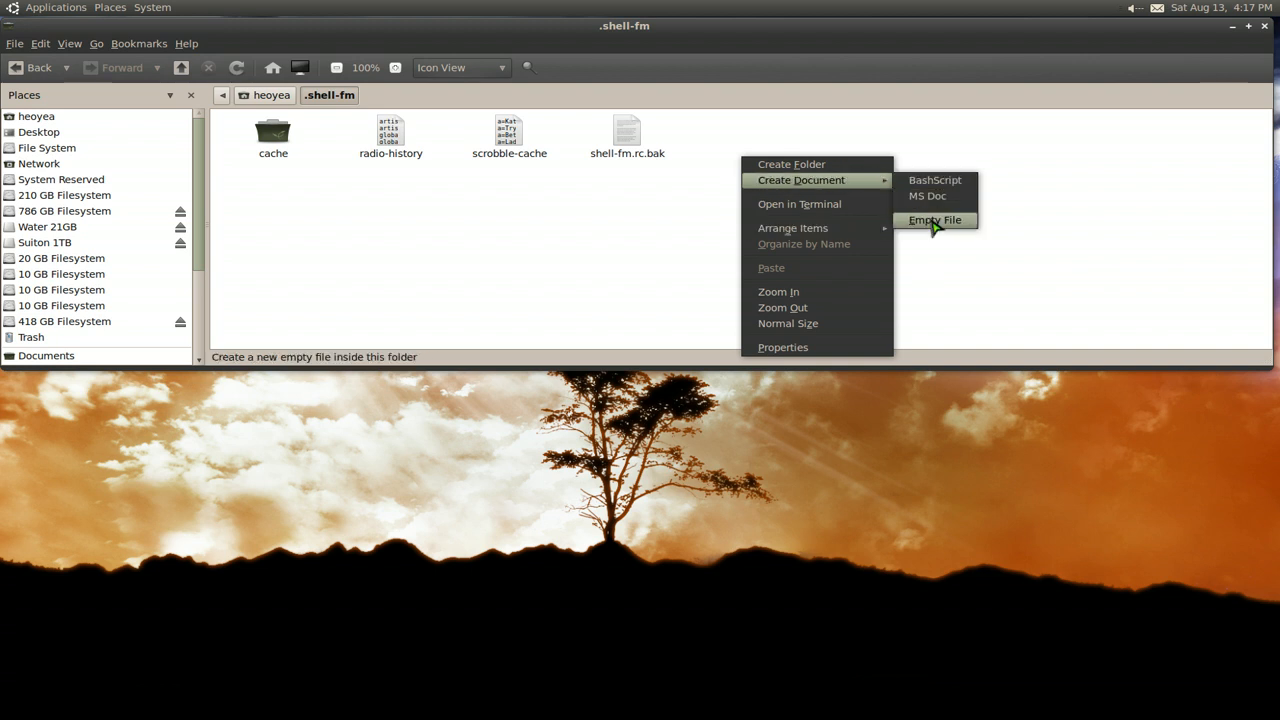
left_click(934, 219)
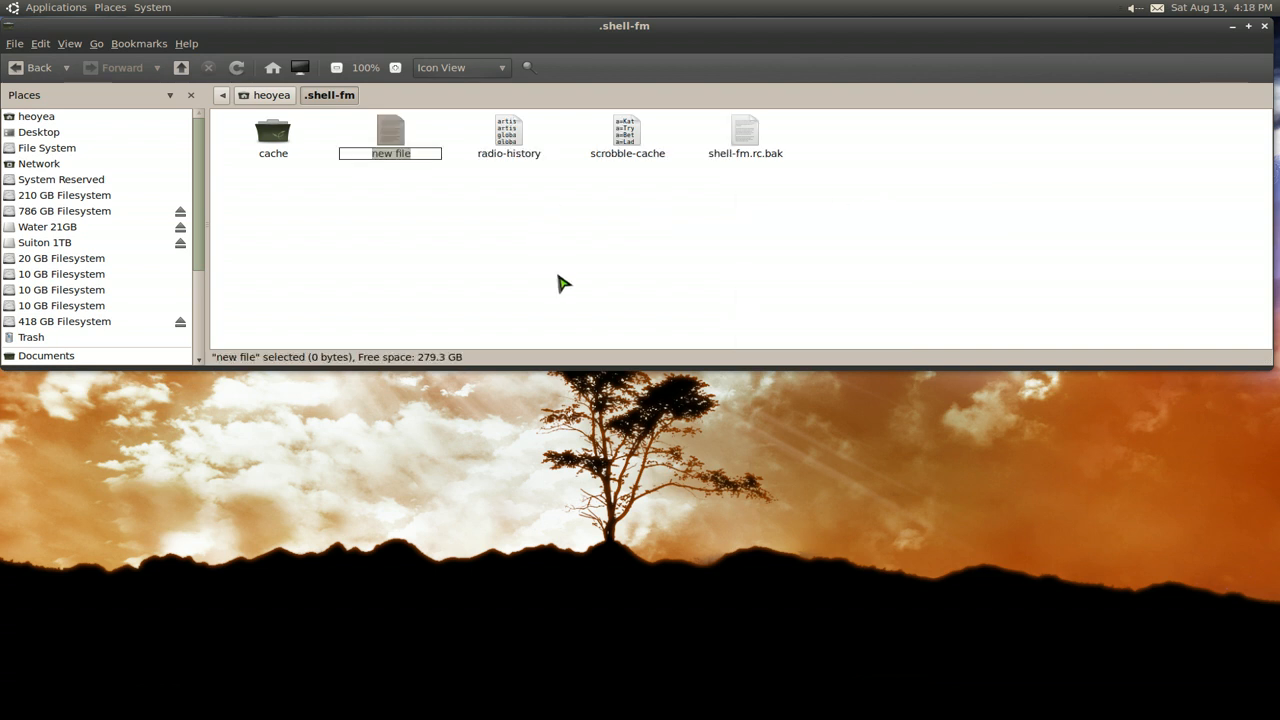
type("shell-fm.rc")
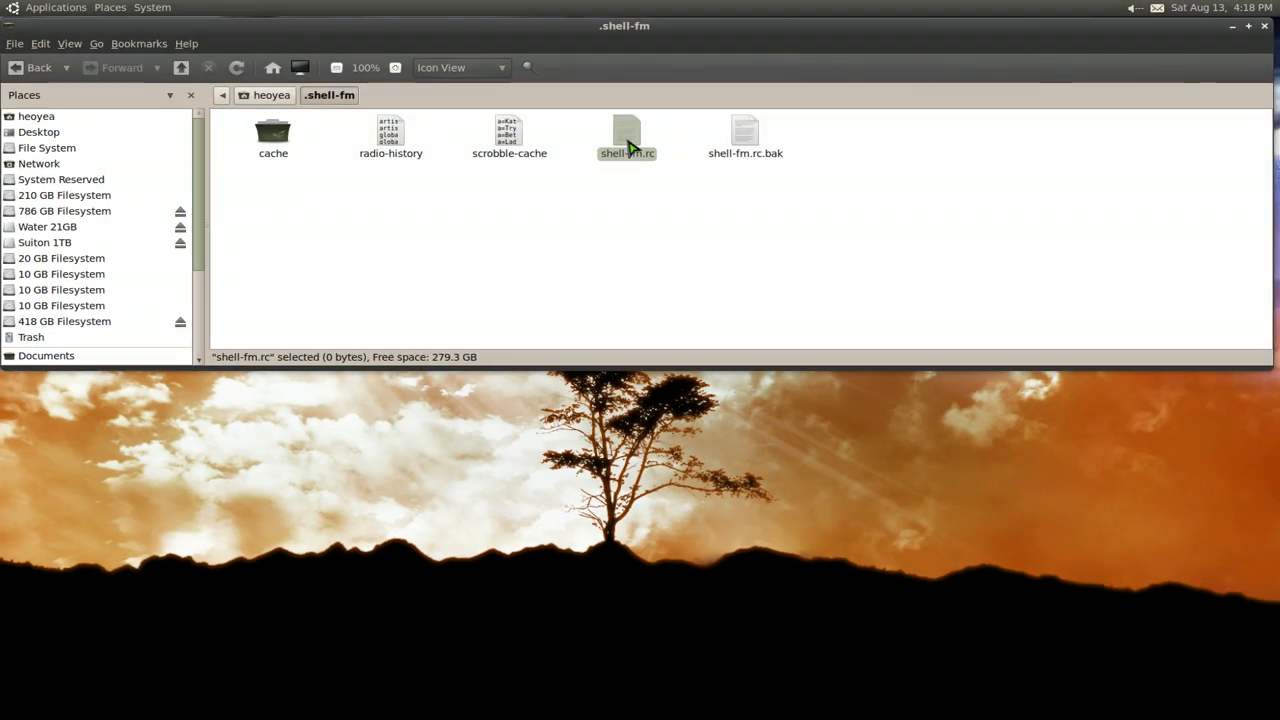
Step: Type 'username = gotbletu' and password lines into shell-fm.rc, then close without saving
double_click(627, 135)
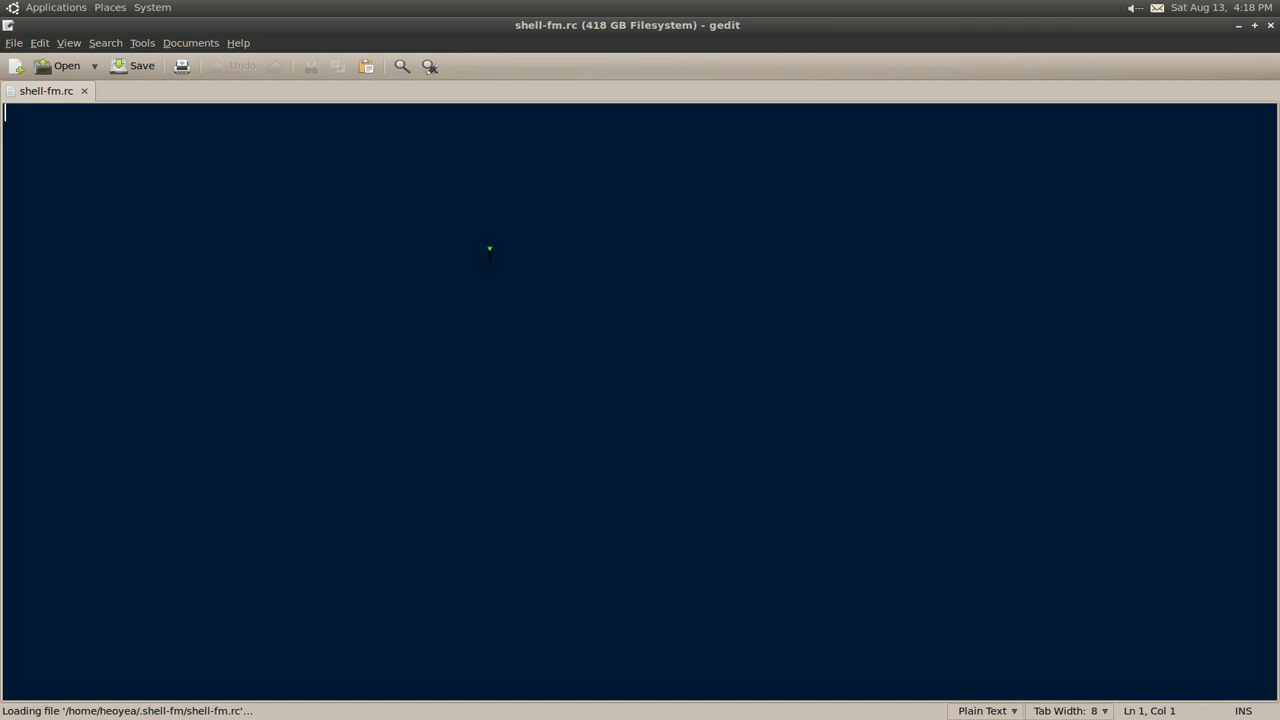
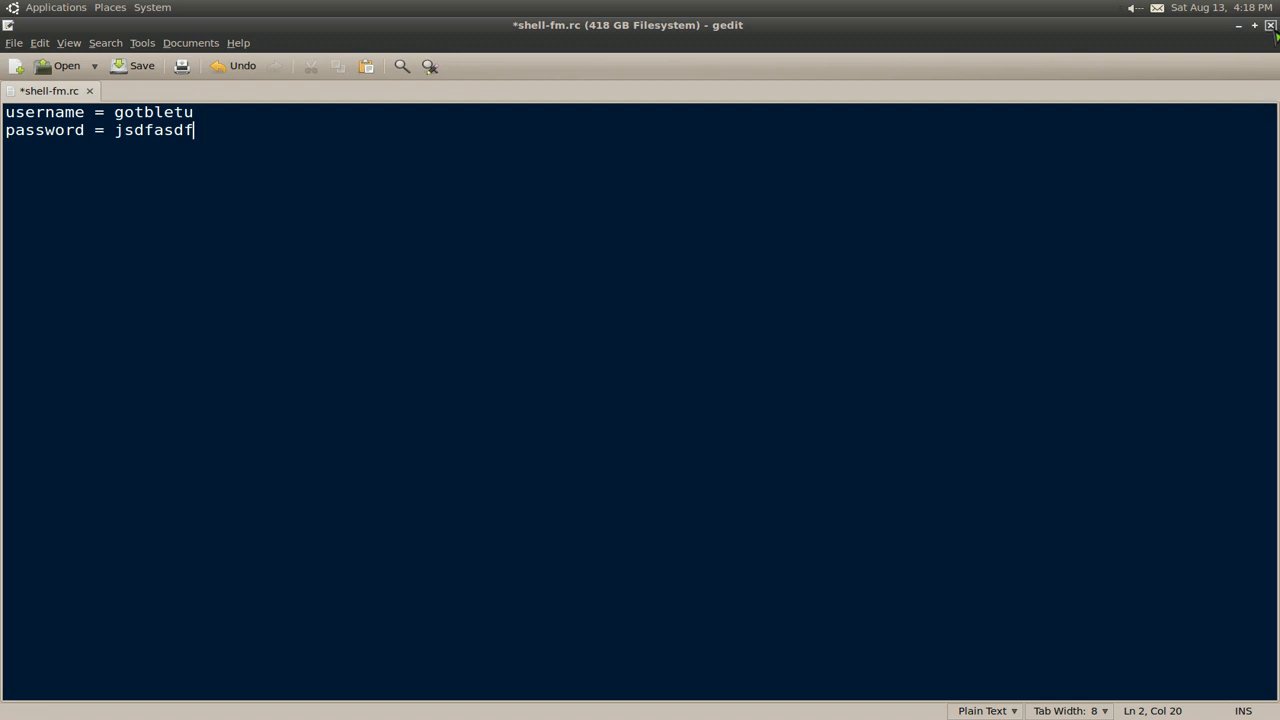
left_click(1270, 25)
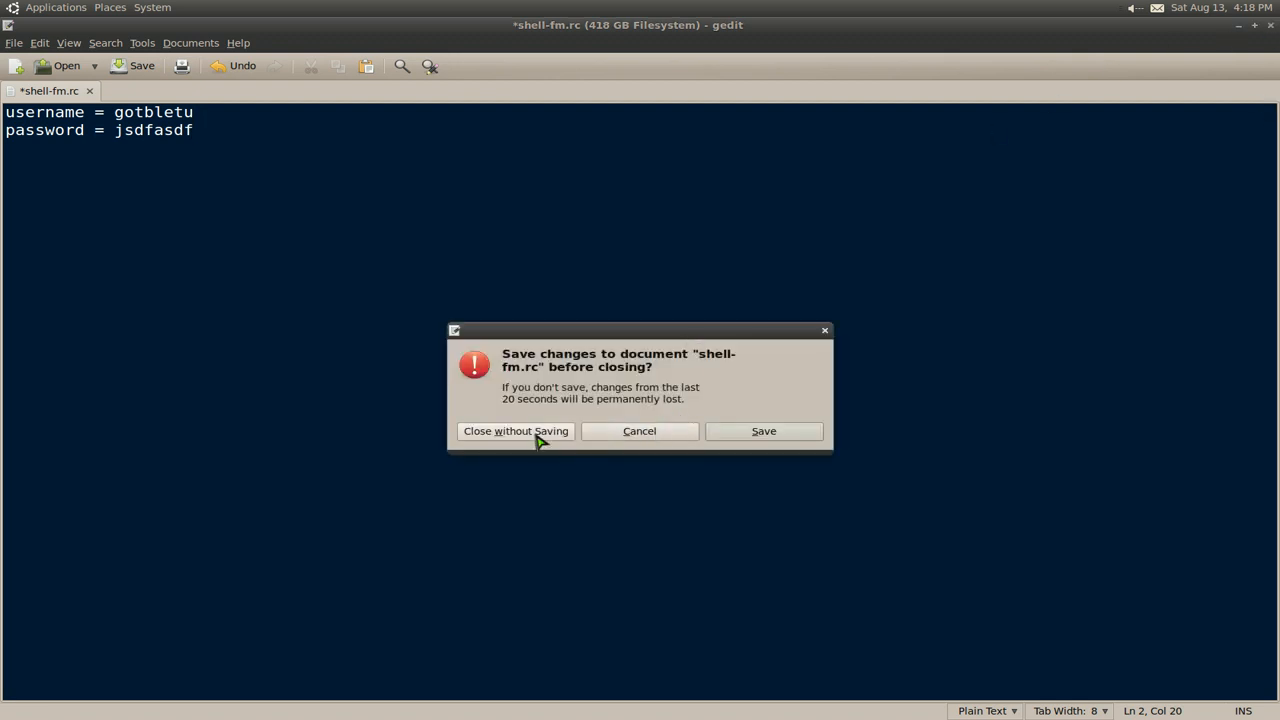
left_click(516, 431)
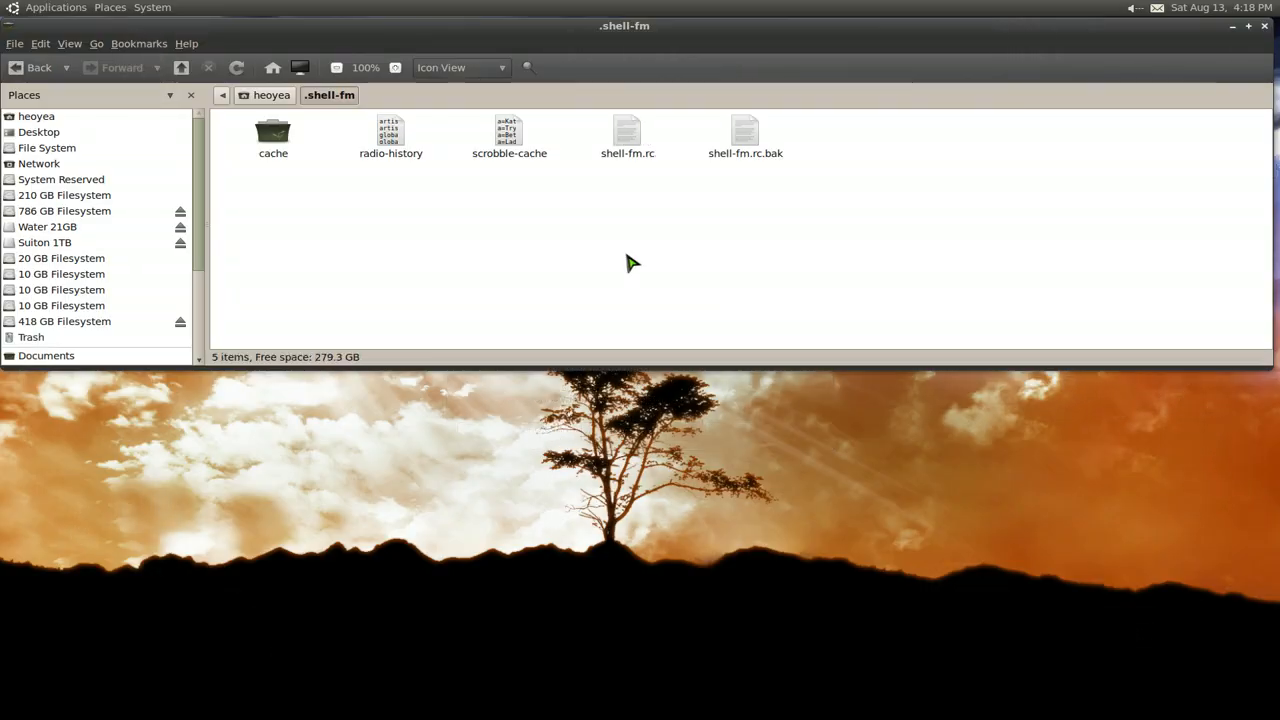
Step: Delete the edited shell-fm.rc and rename shell-fm.rc.bak to shell-fm.rc
left_click(627, 135)
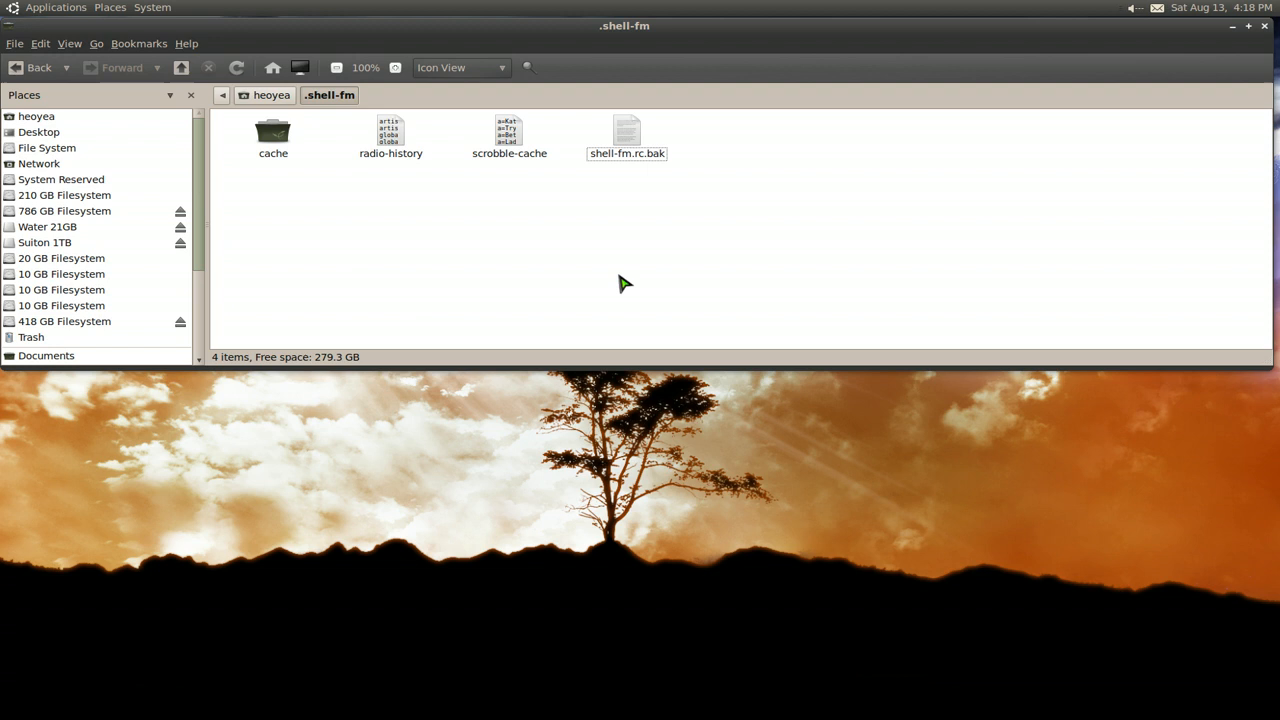
left_click(626, 131)
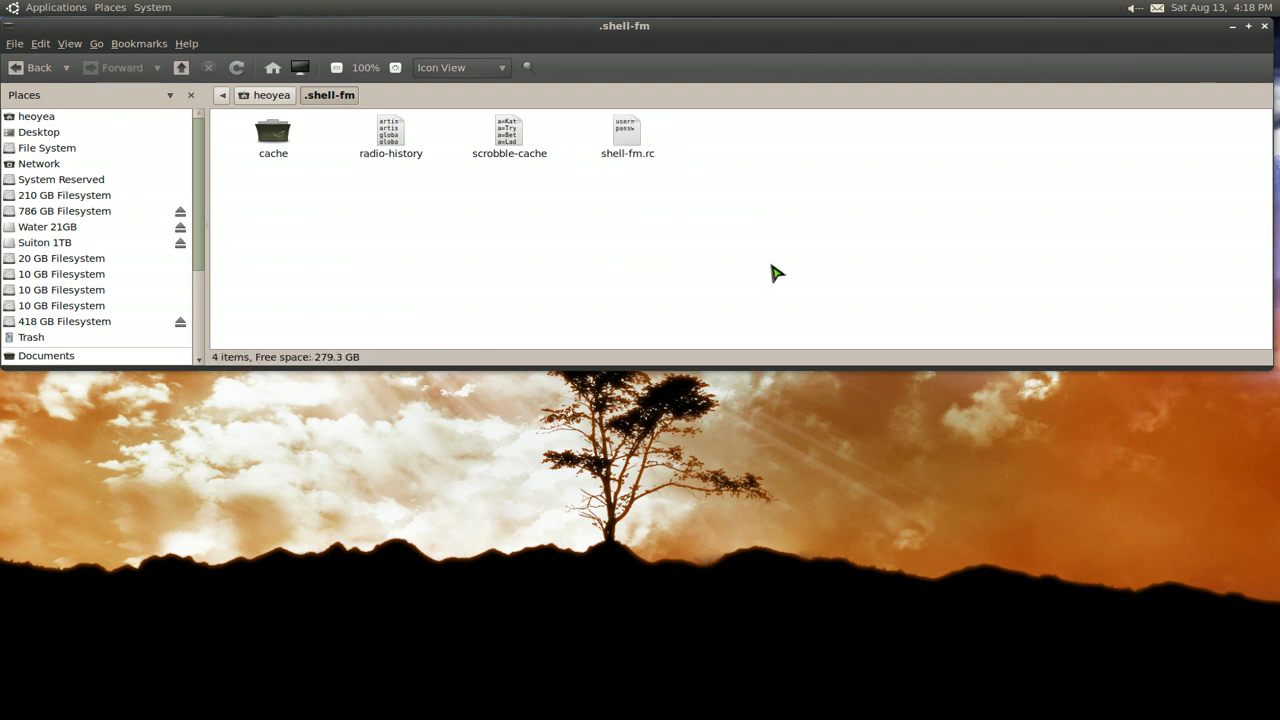
mouse_move(1018, 37)
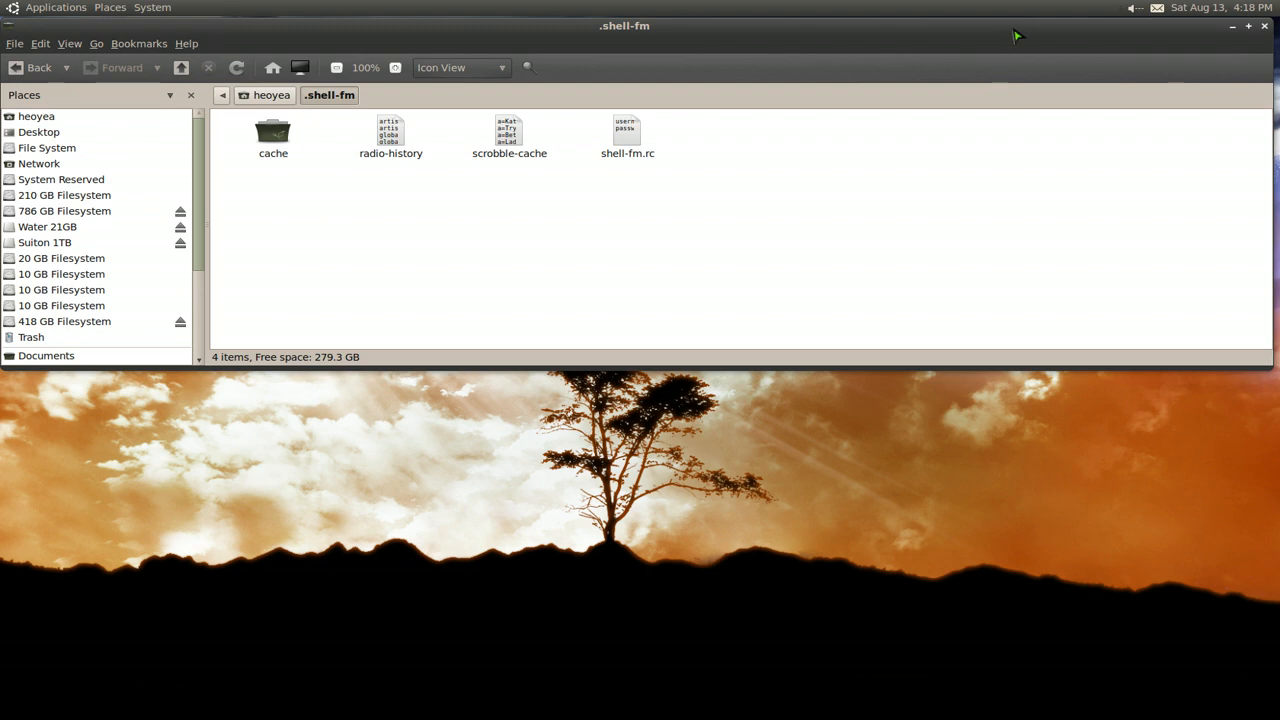
left_click(1264, 25)
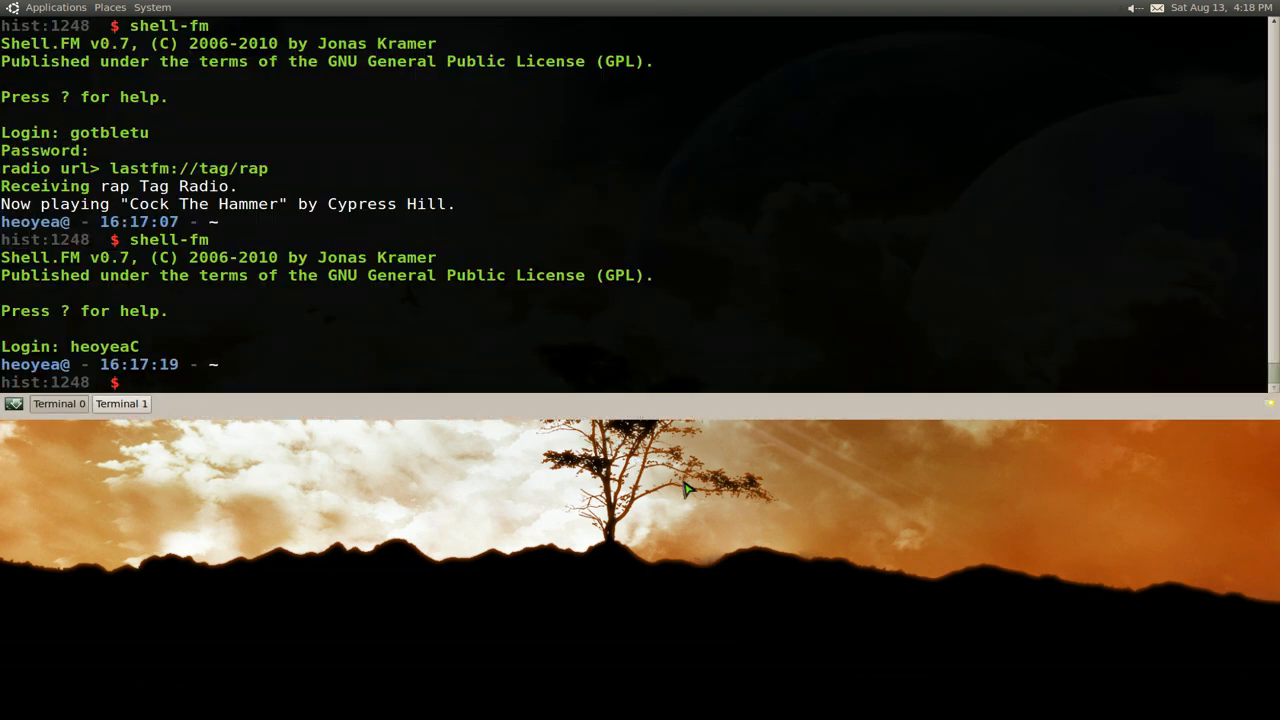
Step: Relaunch shell-fm, reach the station prompt without logging in, then quit and clear
type("shell-fm")
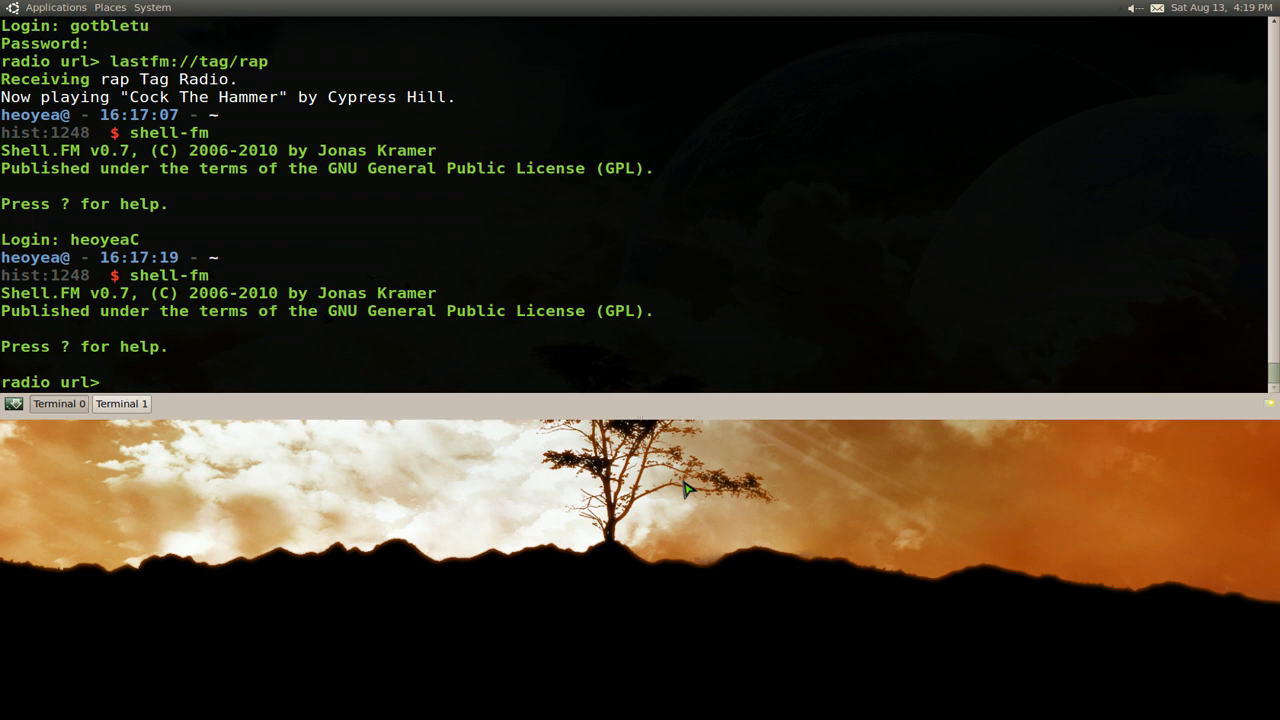
type("lastfm://artist")
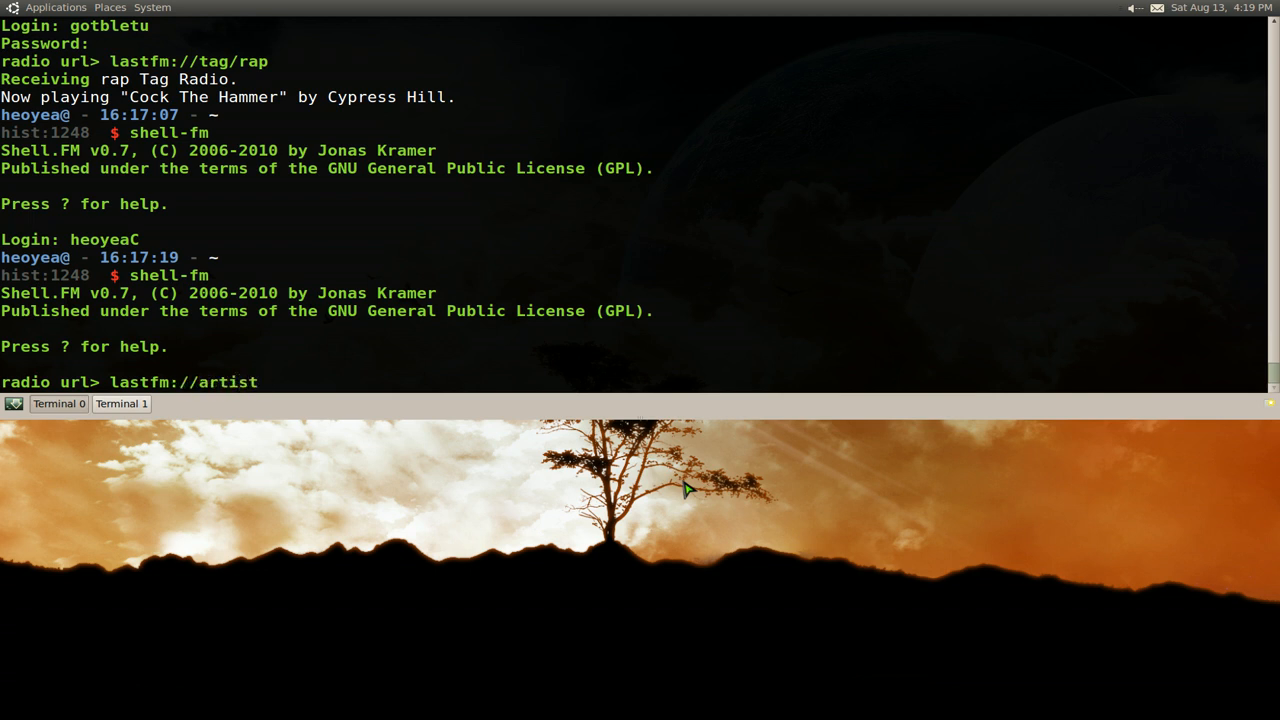
type("/ma")
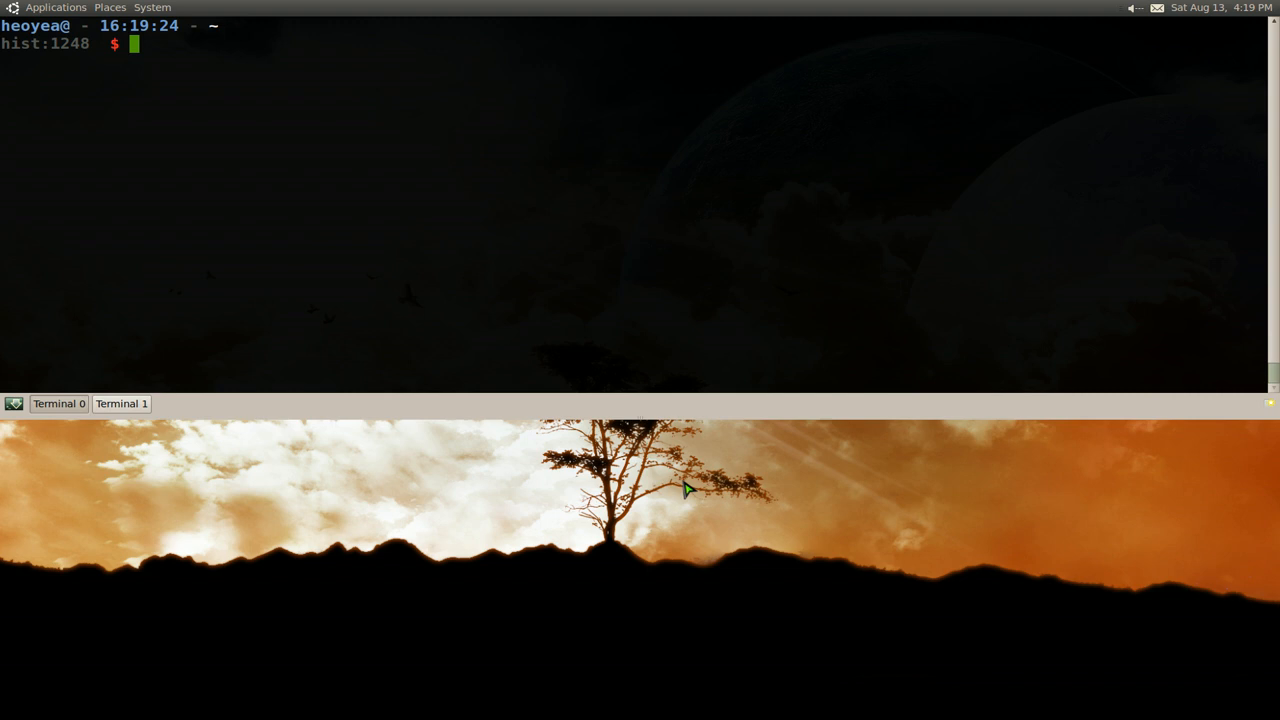
Step: Run zzz sfm to grep the four sfm.* helper functions from .bashrc
type("zzz")
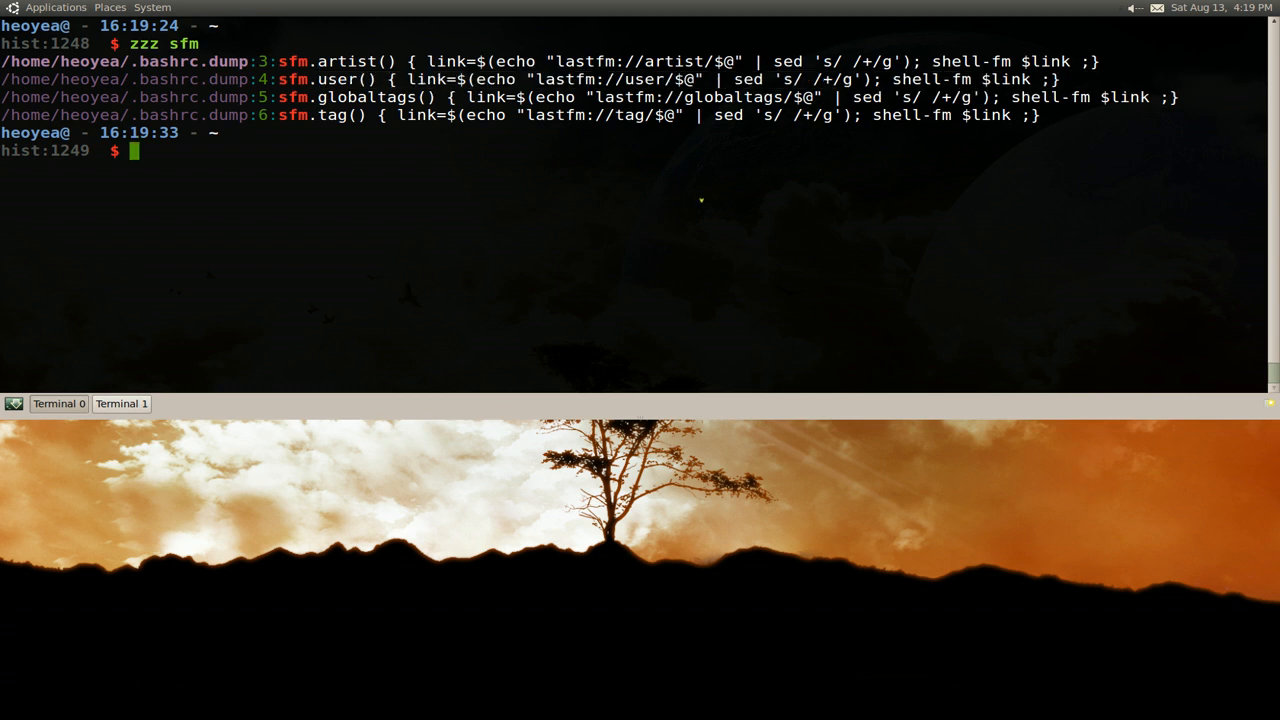
Step: Run sfm.artist the black eyed peas to play its radio, then quit with q
type("s")
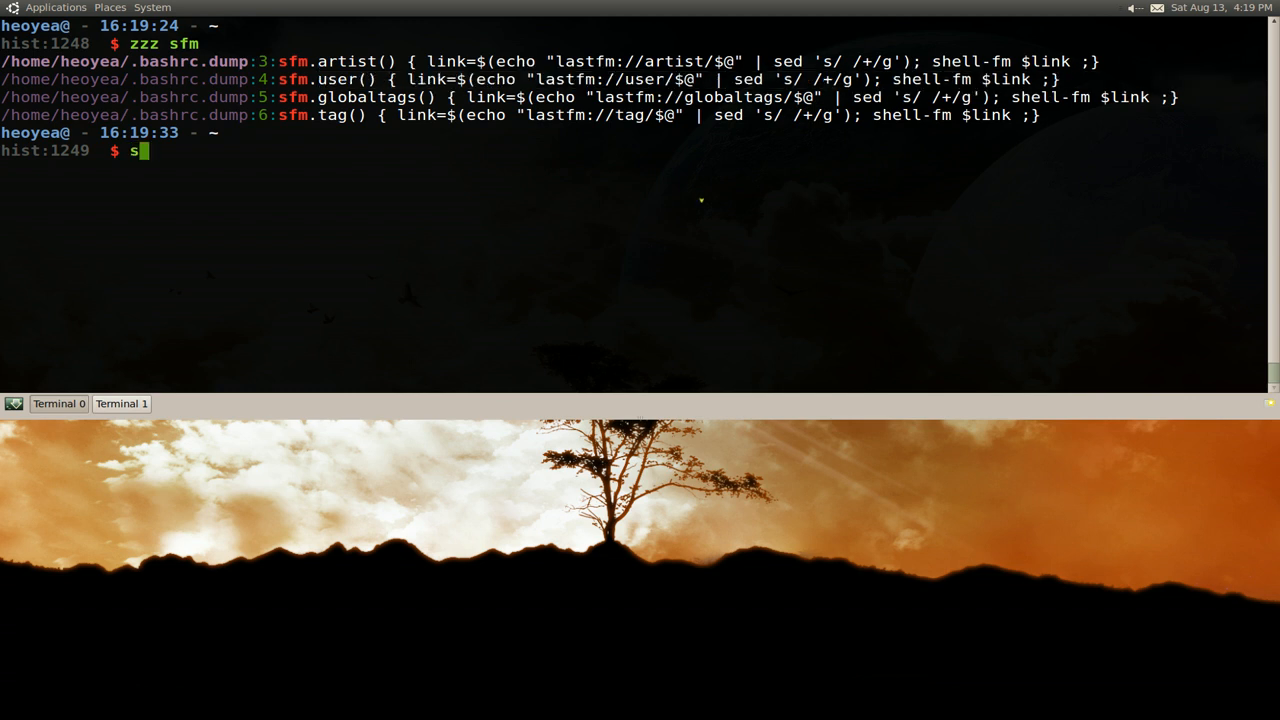
type("fm.")
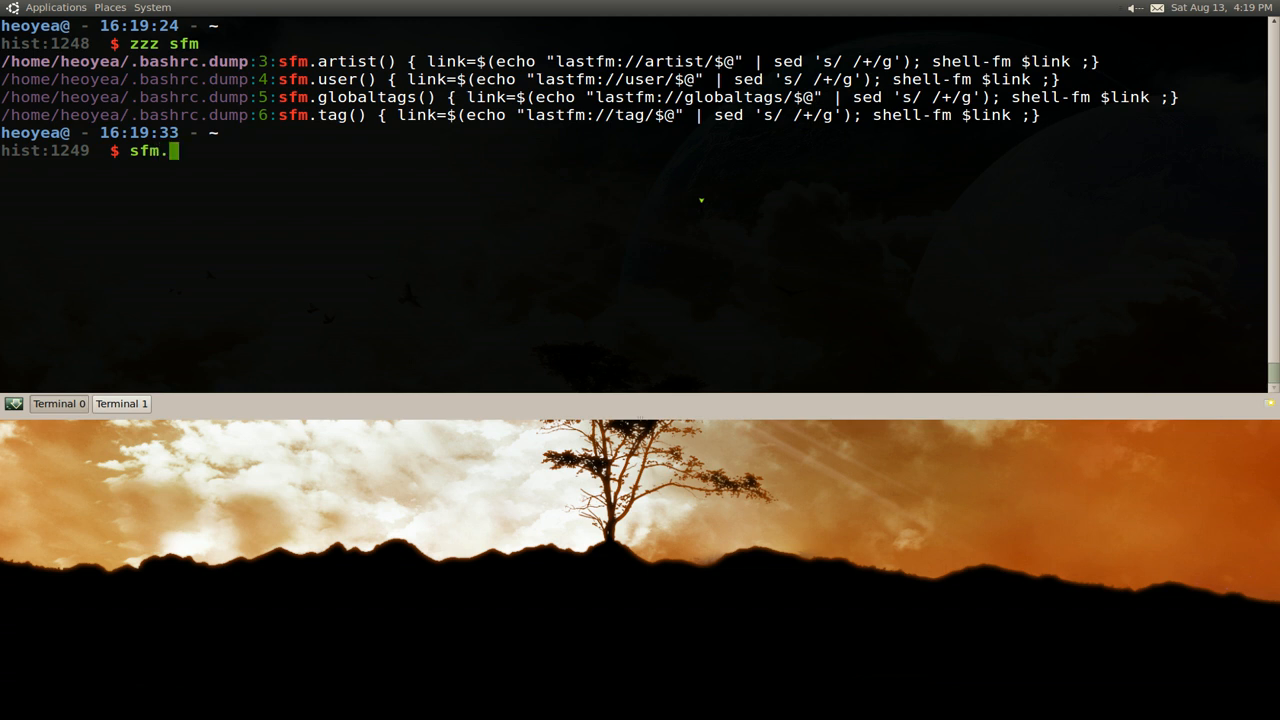
type("artist")
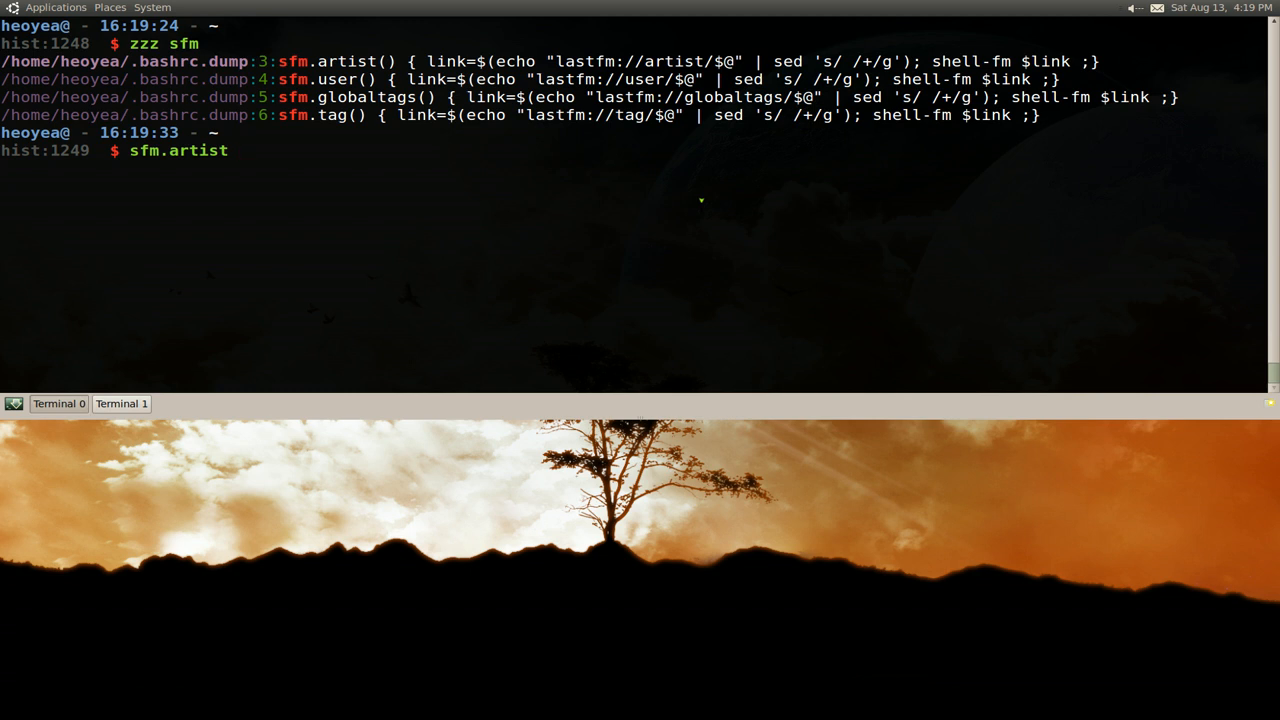
type("t")
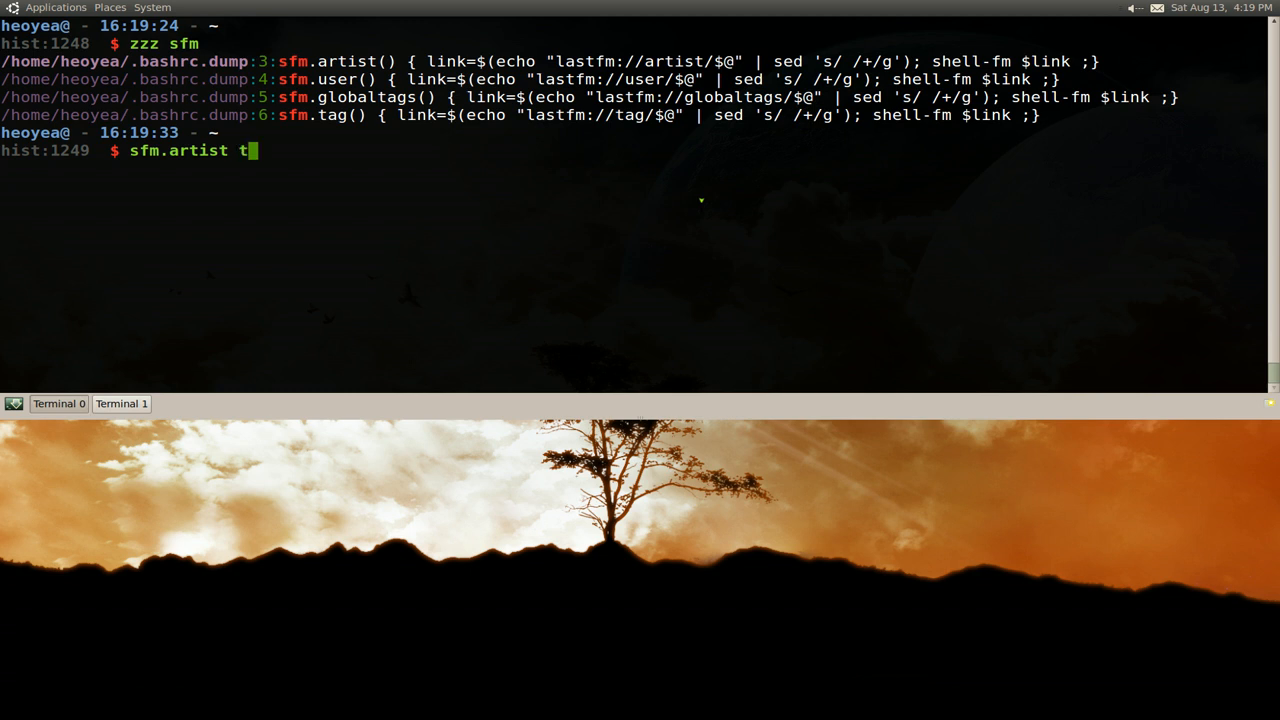
type("he black eyed peas")
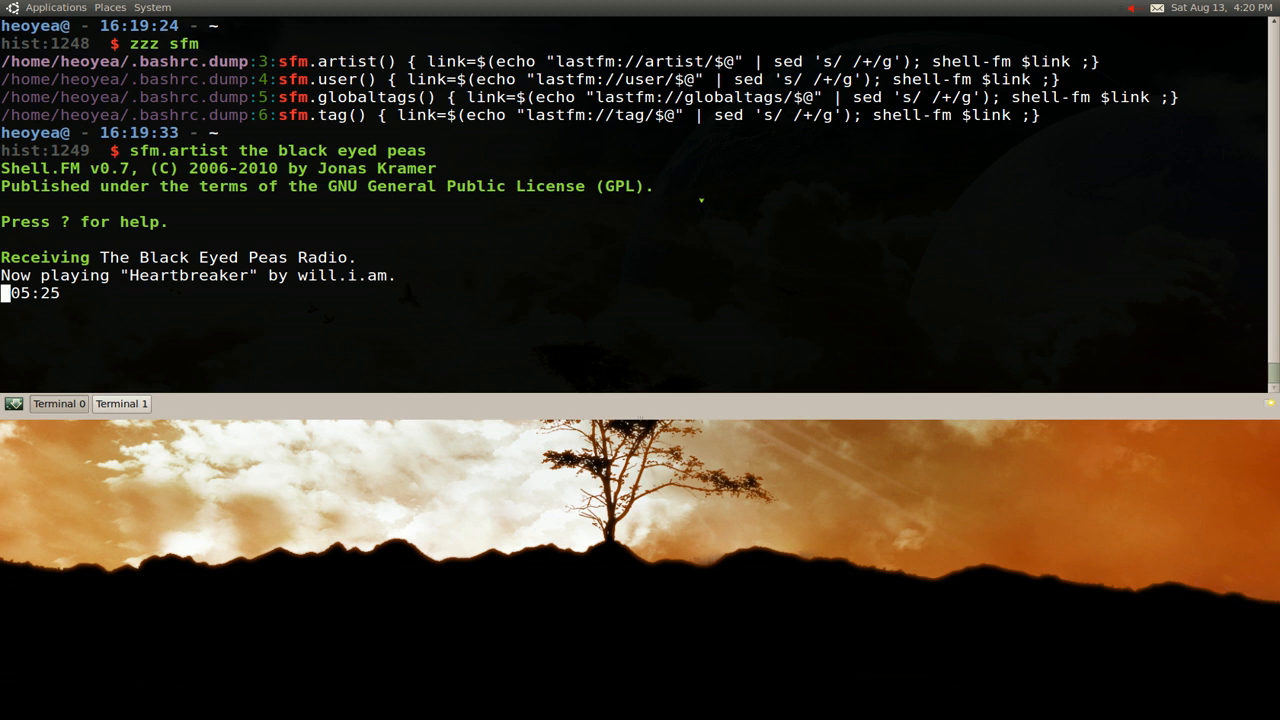
key("q")
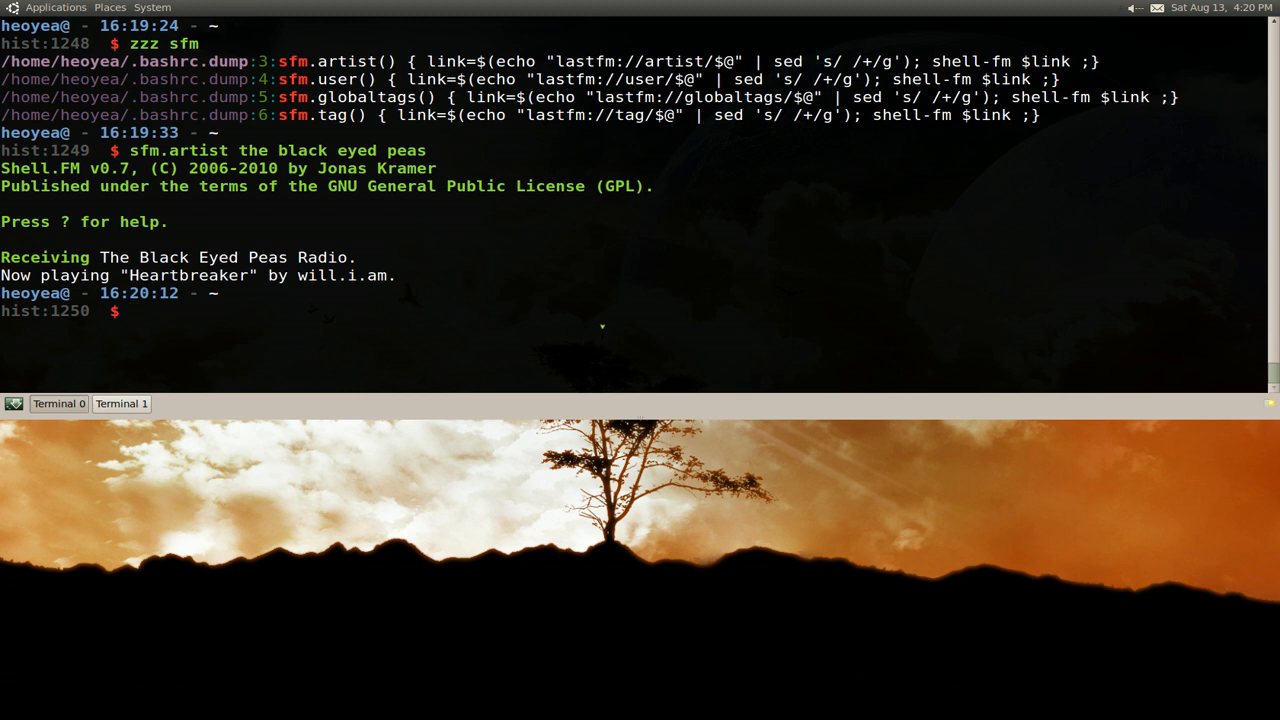
Step: Play french tag radio via sfm.tag french, then clear and rerun zzz sfm
type("sfm.t")
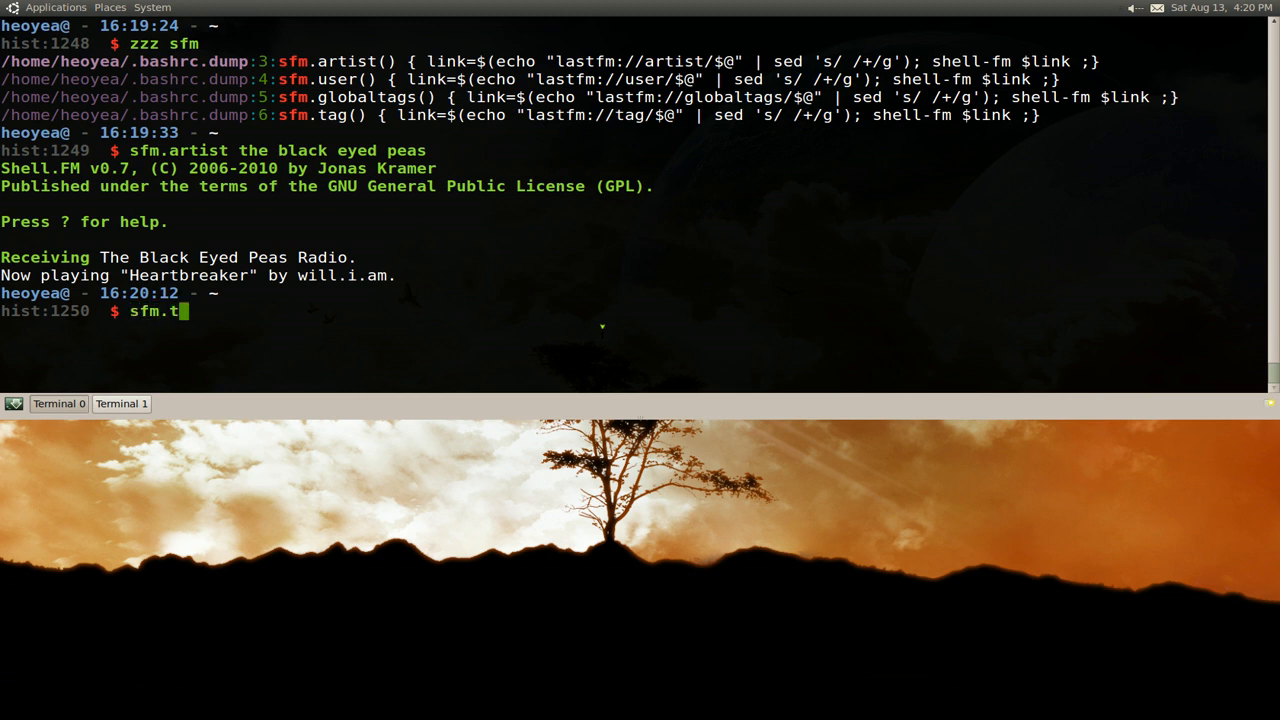
type("ag")
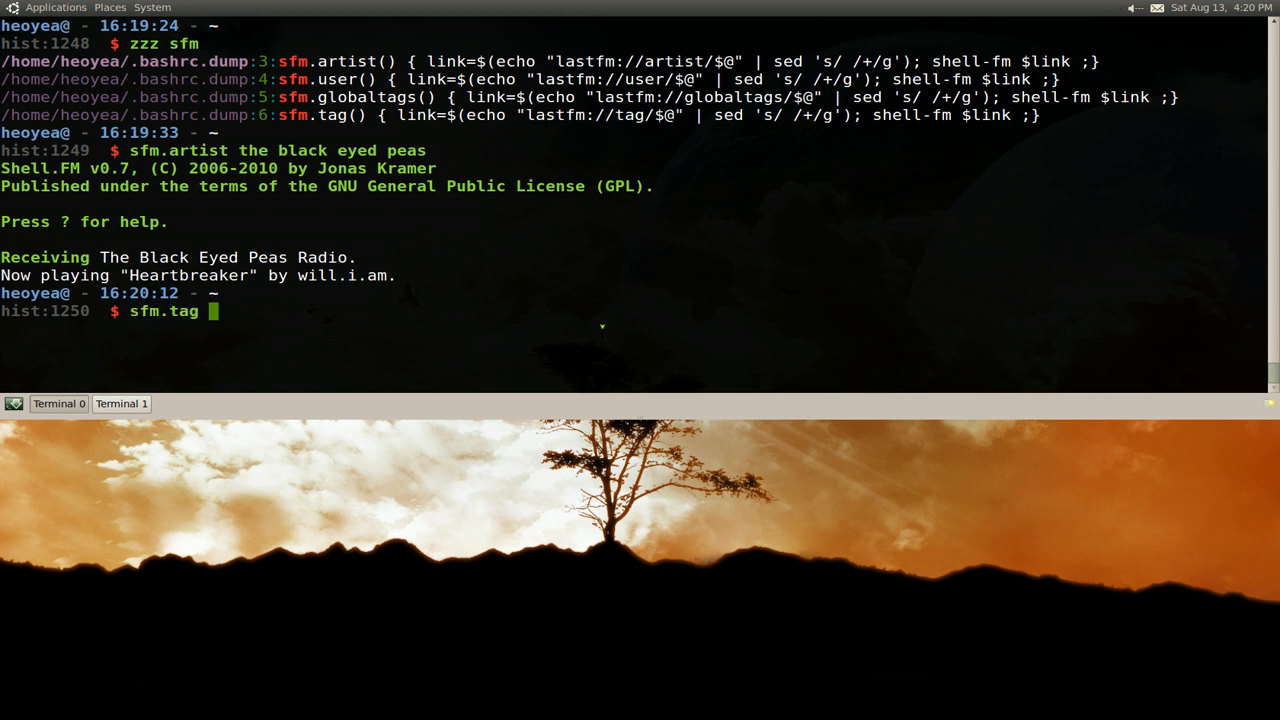
type("french")
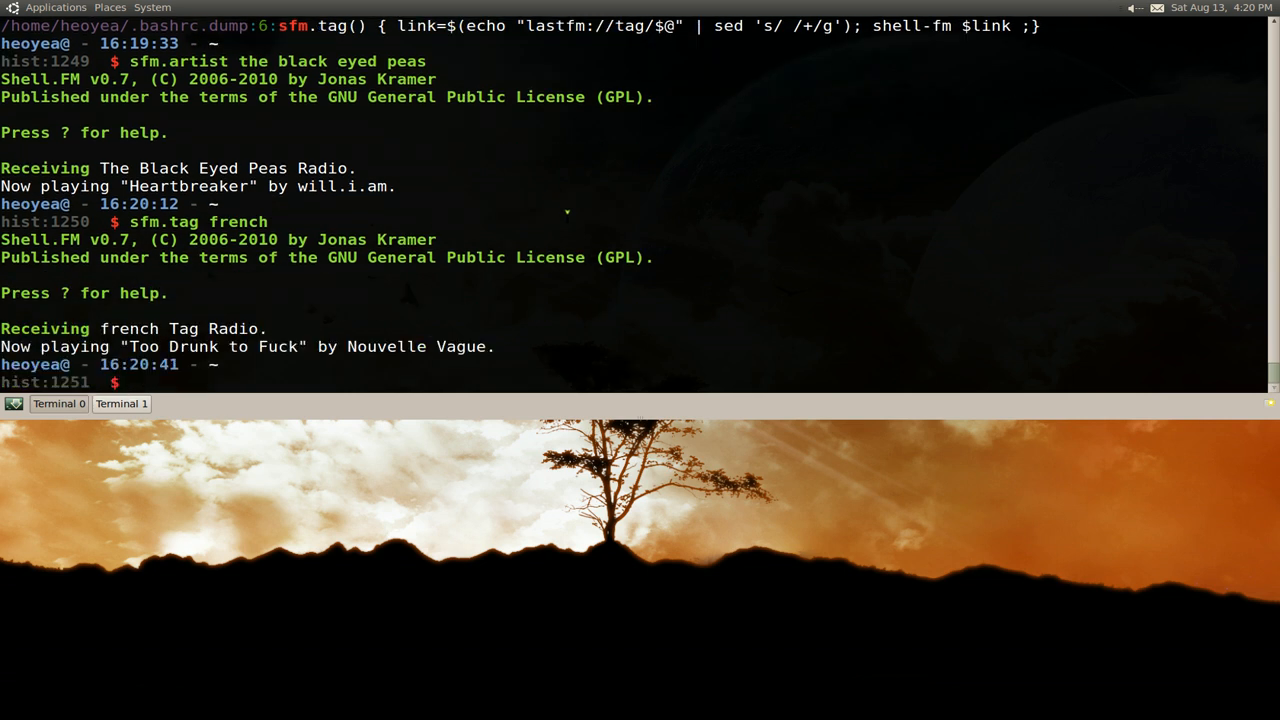
type("sfm.us")
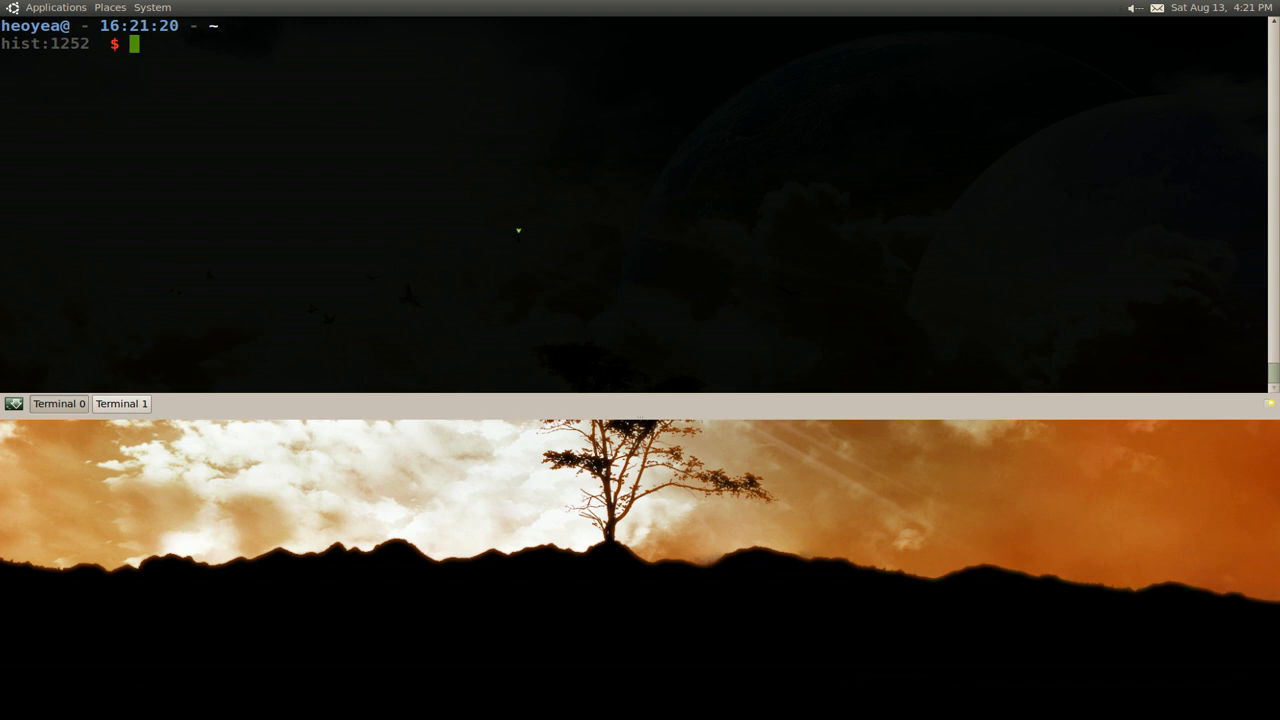
type("zzz sfm")
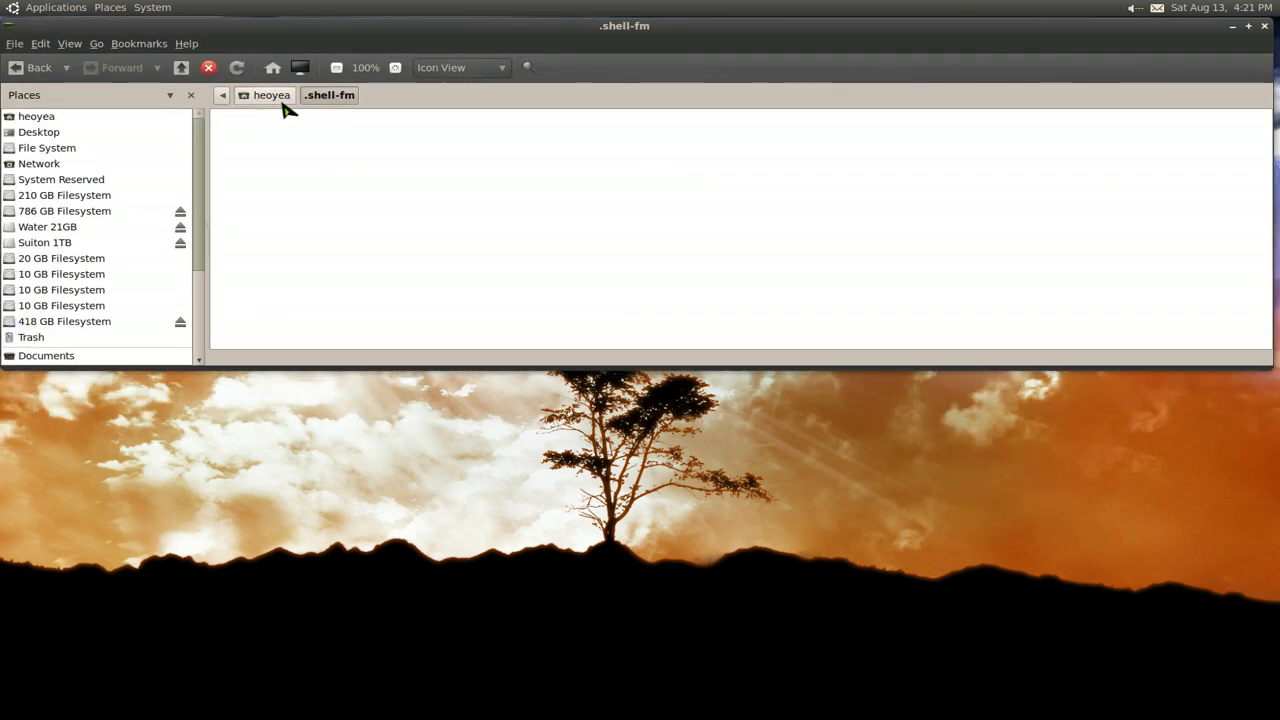
Step: Go to the home folder, jump to matches by typing .bash, and open .bashrc
left_click(270, 94)
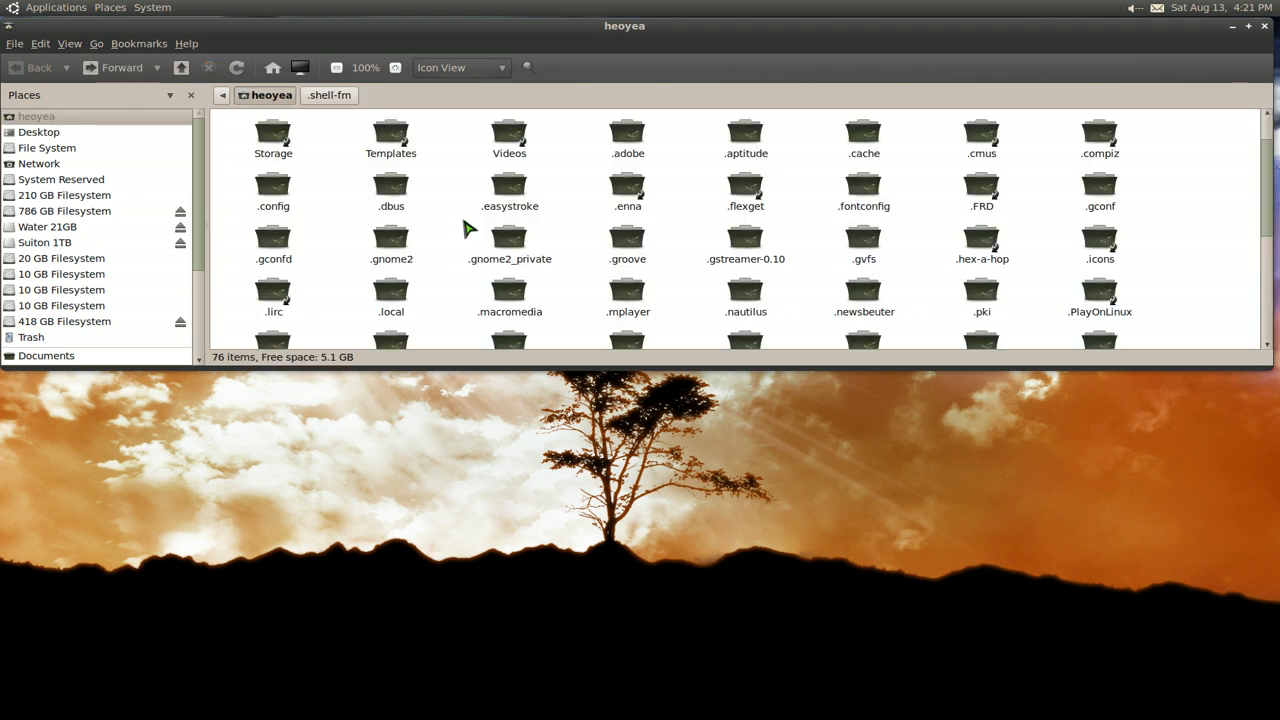
type(".bash")
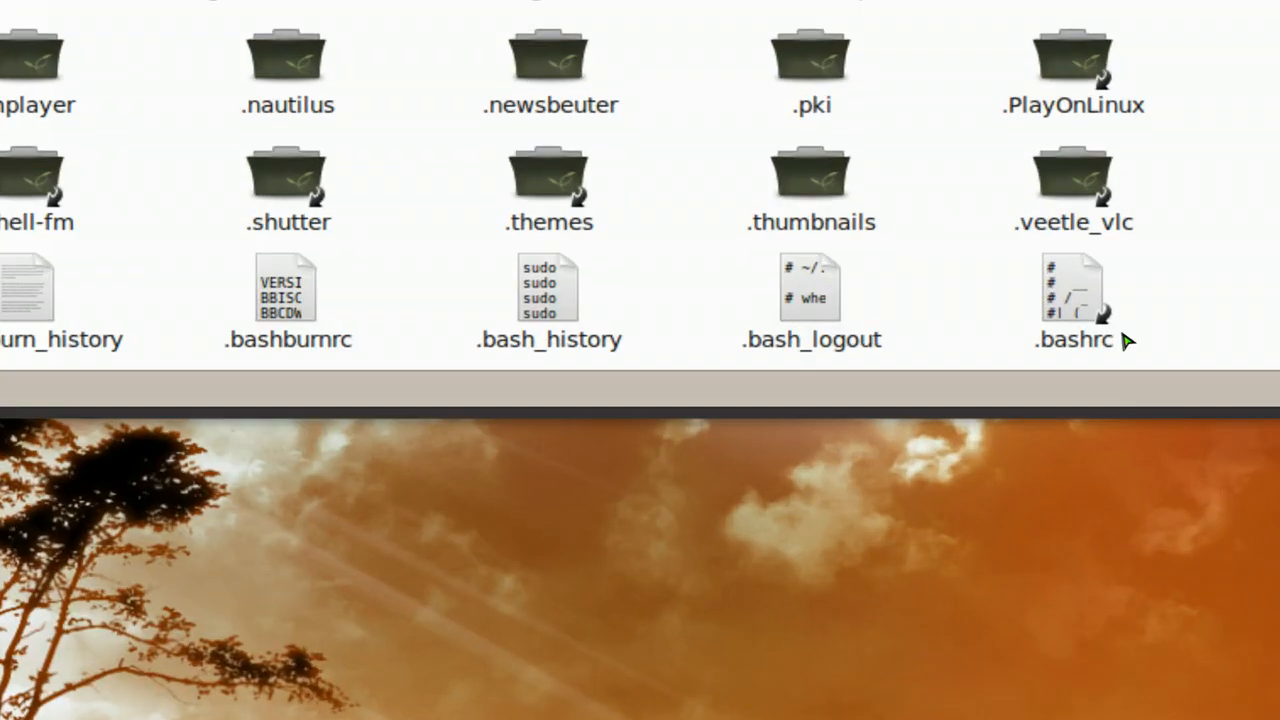
left_click(1072, 290)
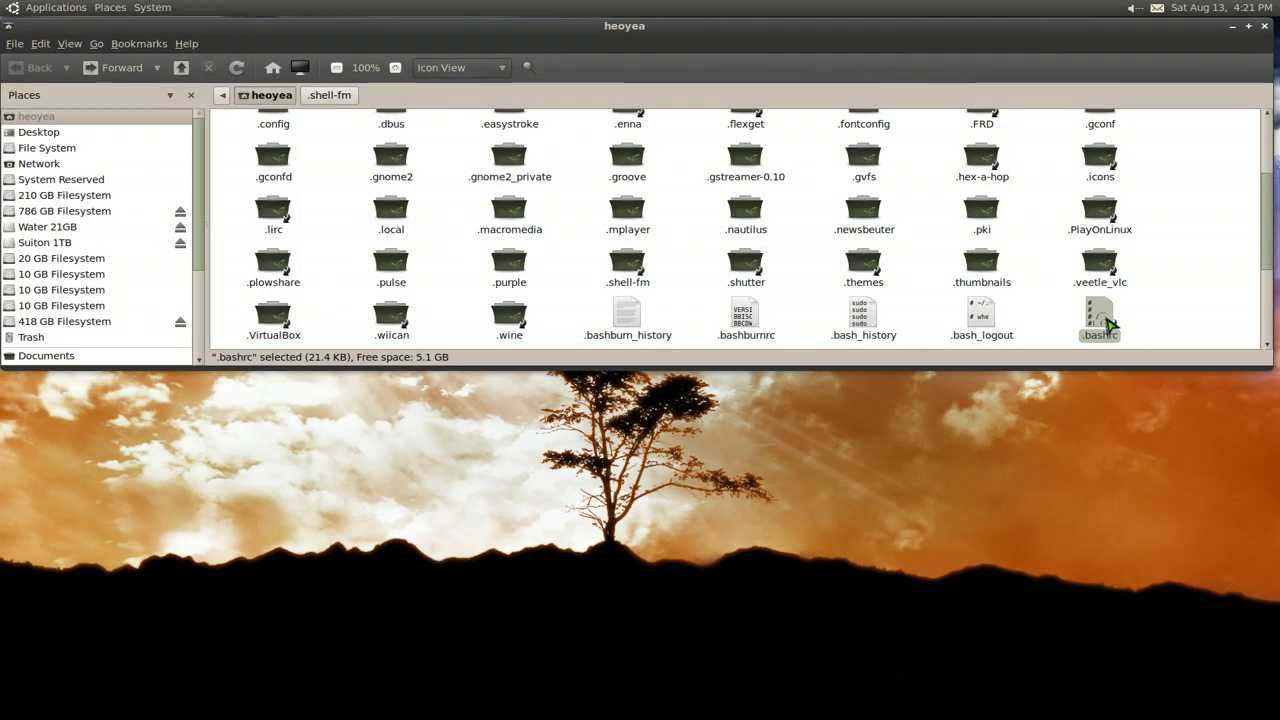
mouse_move(585, 260)
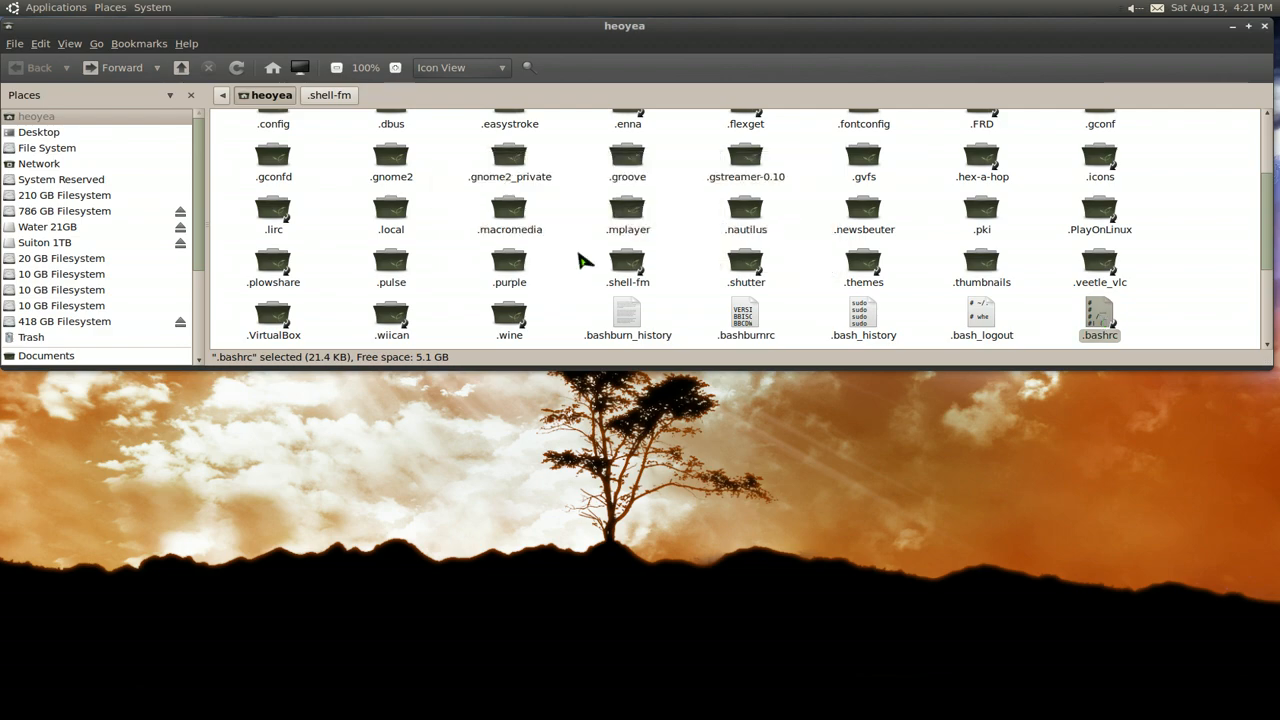
double_click(1099, 315)
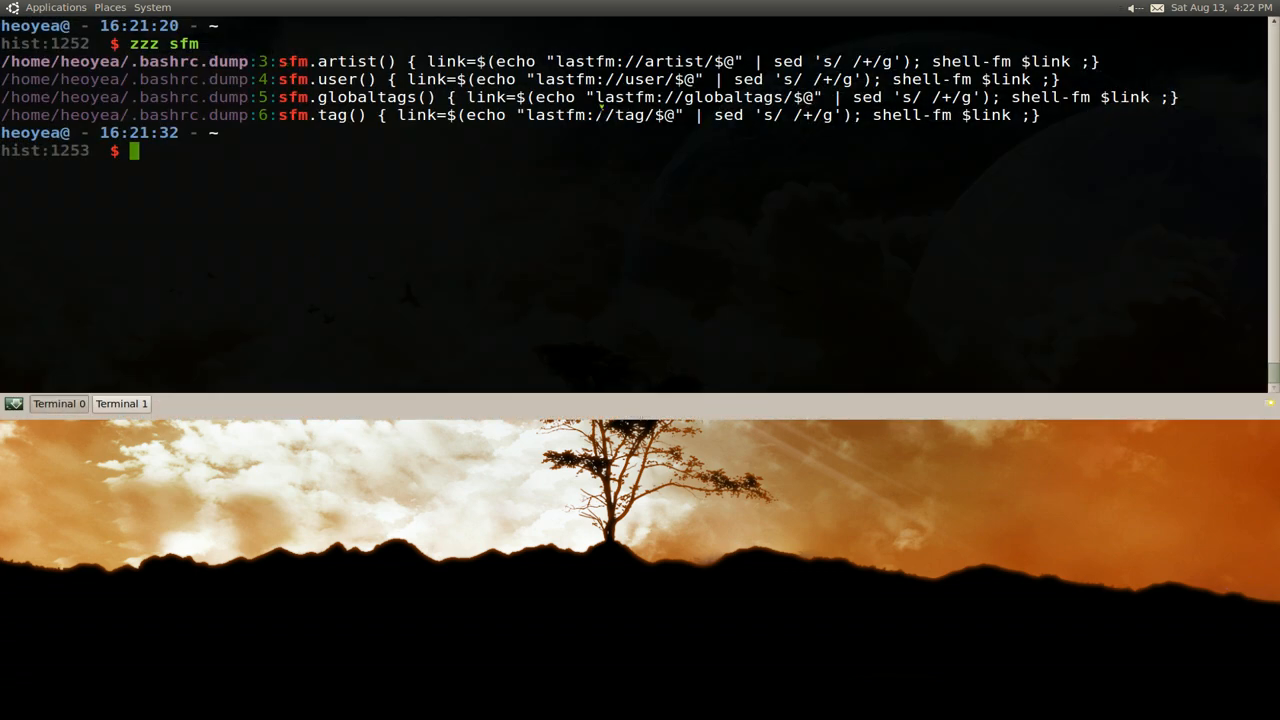
mouse_move(572, 588)
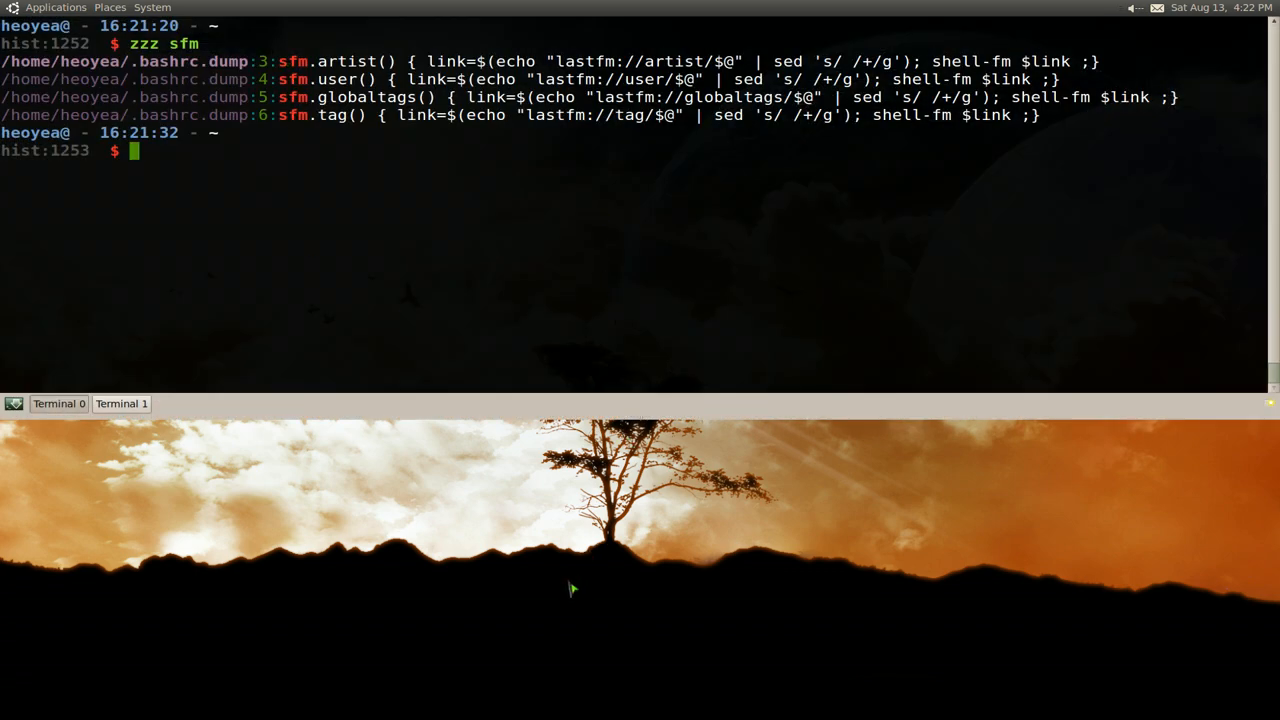